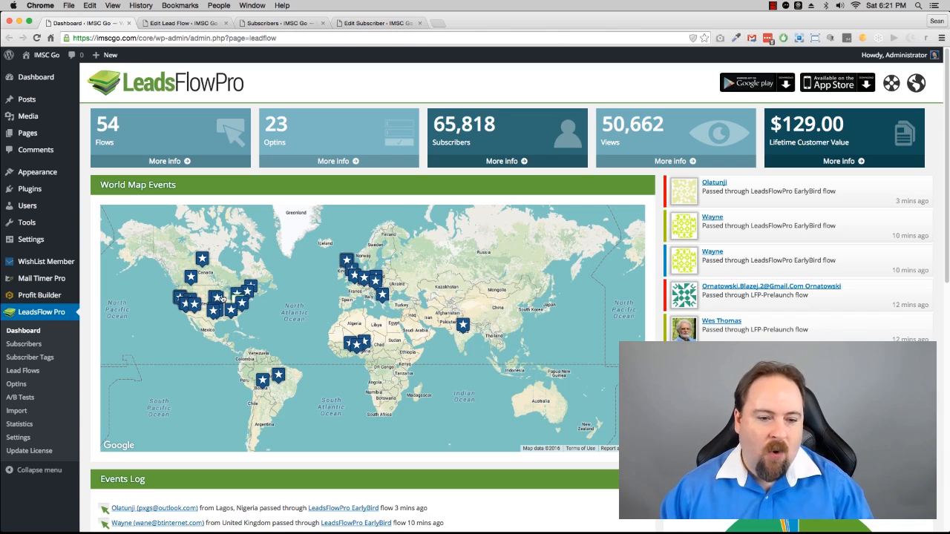
mouse_move(230, 300)
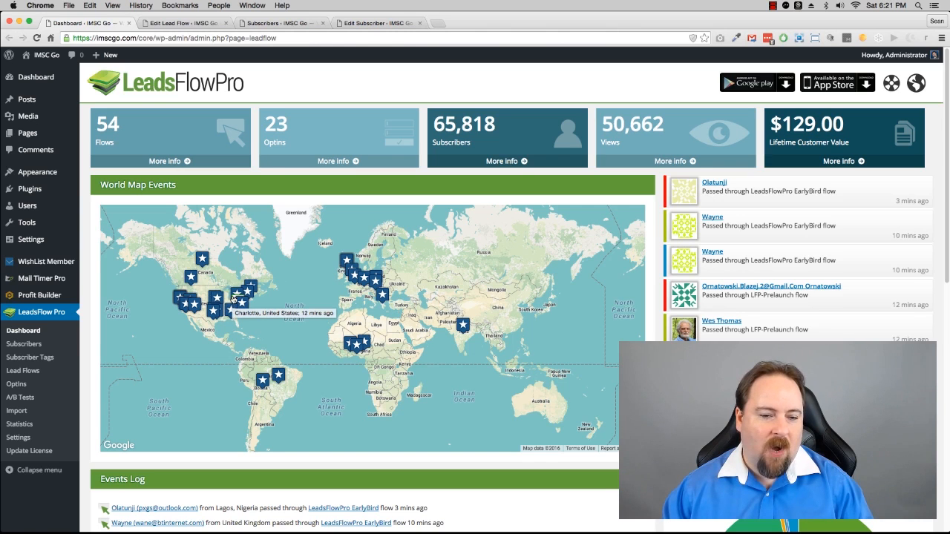
mouse_move(301, 276)
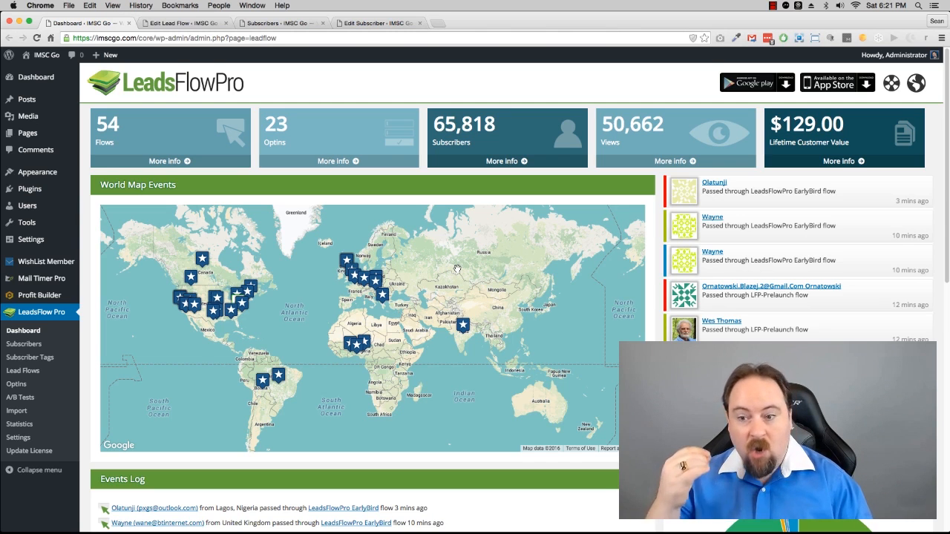
mouse_move(479, 90)
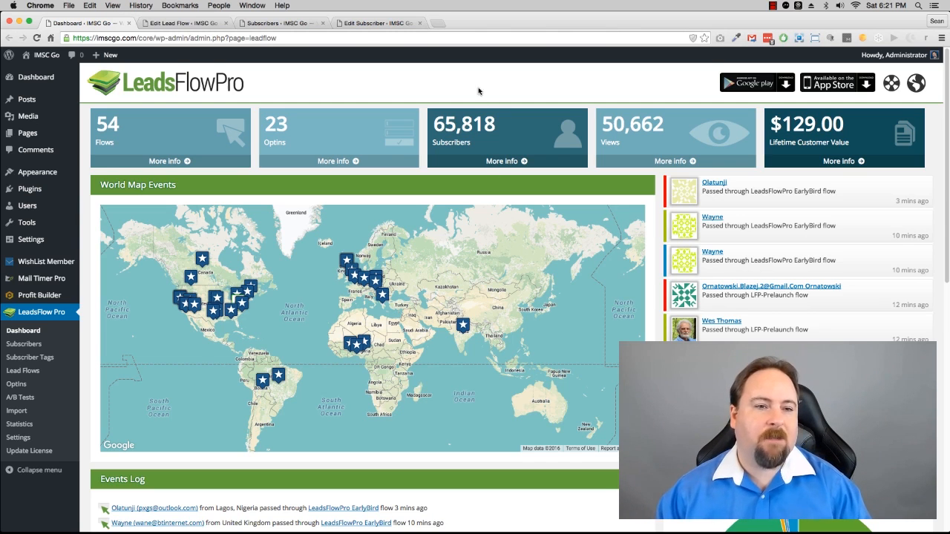
Switch to the Edit Lead Flow tab showing the Download Free Guide flow editor.
left_click(178, 23)
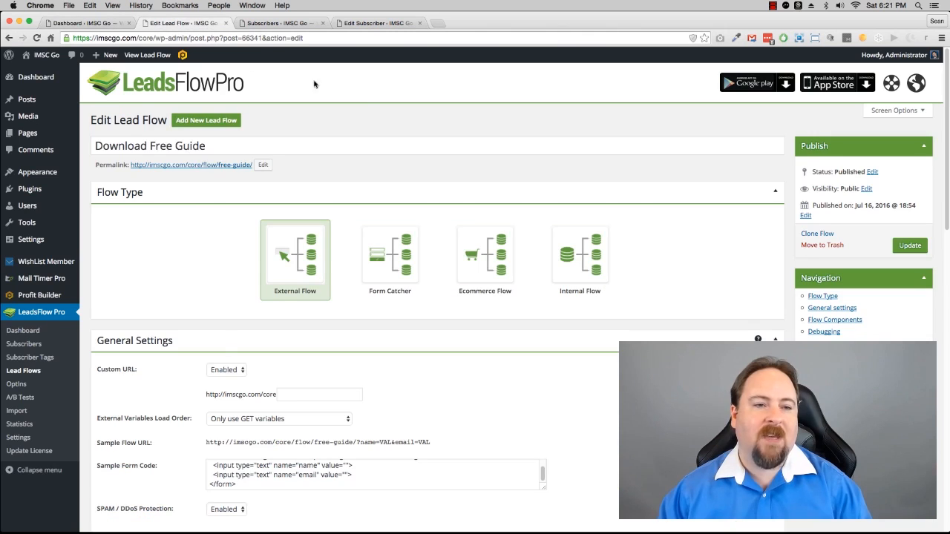
mouse_move(366, 90)
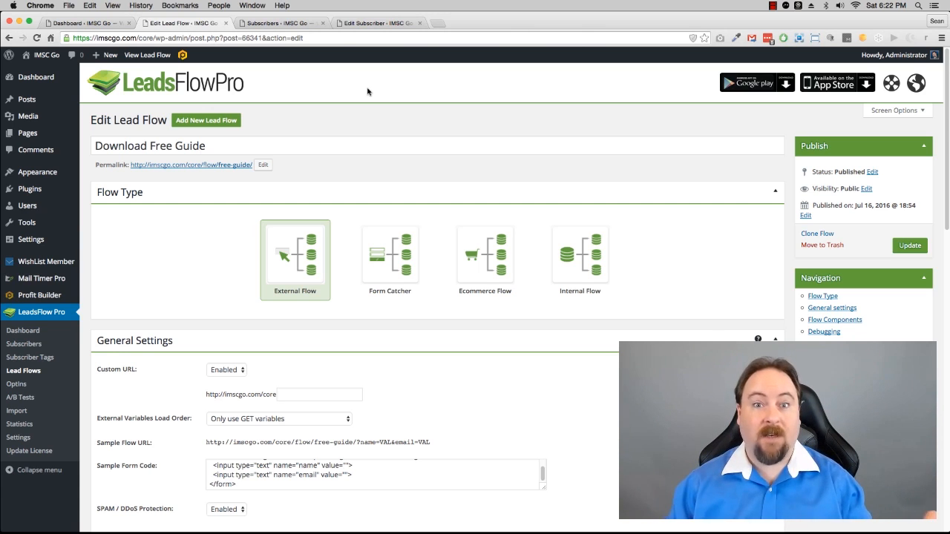
mouse_move(381, 112)
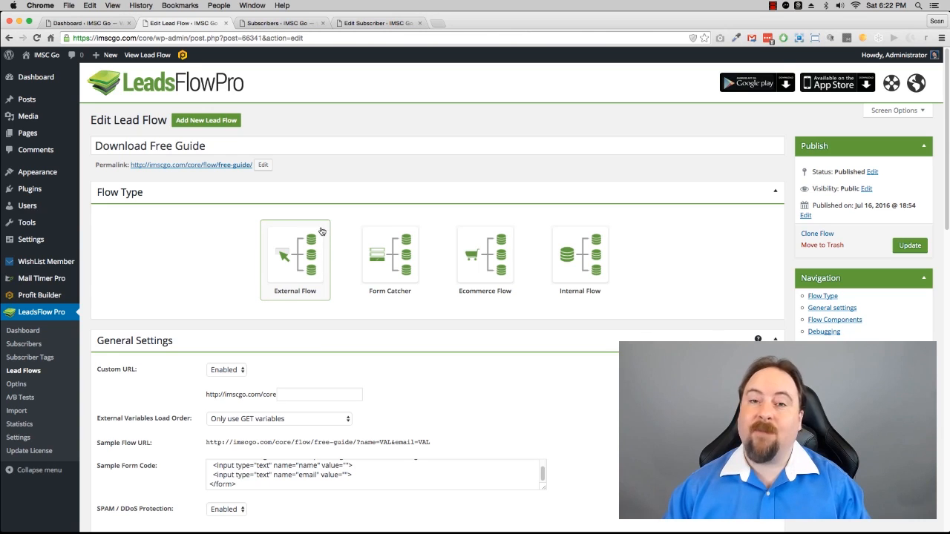
mouse_move(285, 245)
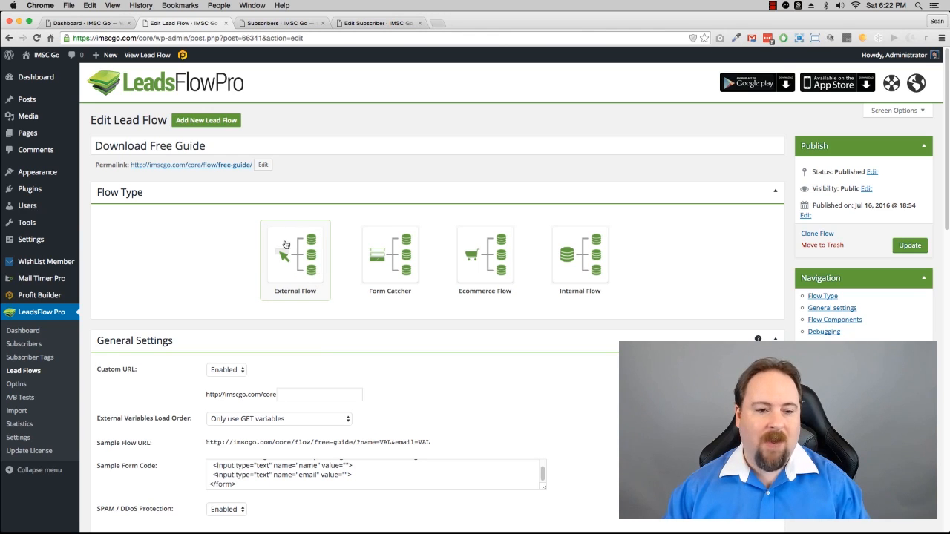
mouse_move(302, 276)
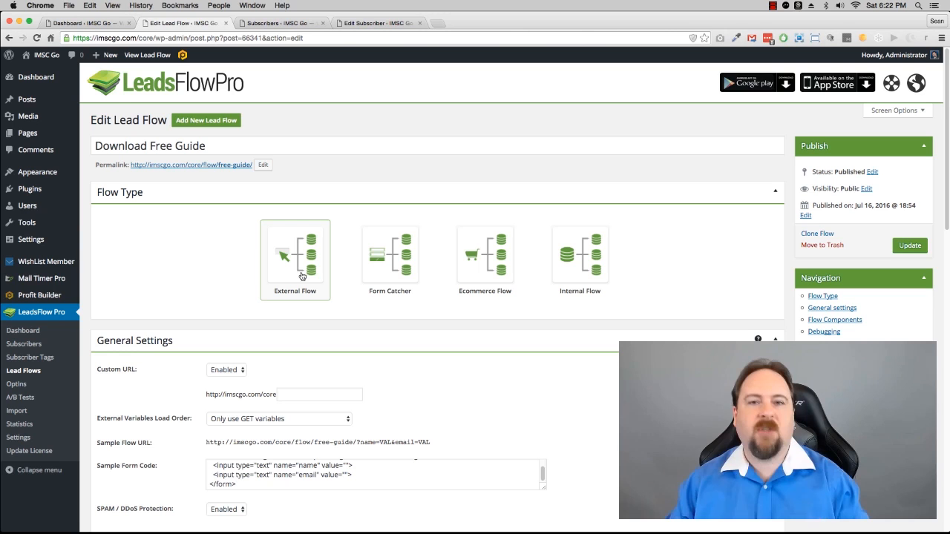
Enter /freedownload/ as the flow's custom URL path, then scroll down to Flow Components.
left_click(295, 258)
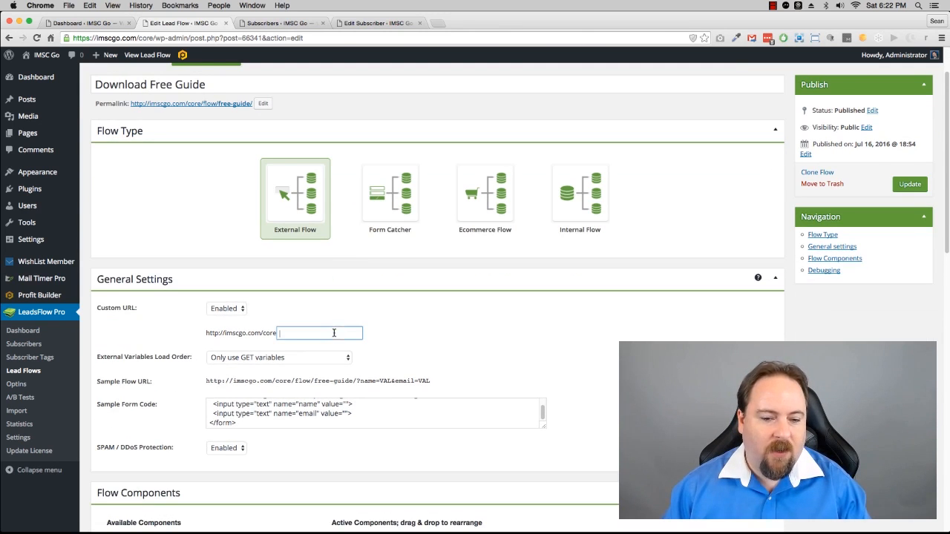
type("/freedownload/")
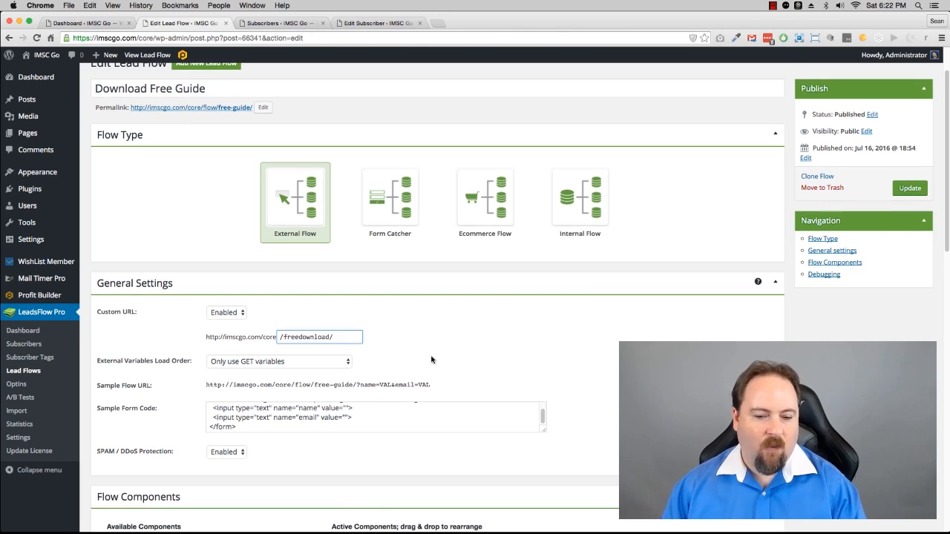
scroll("down", 3)
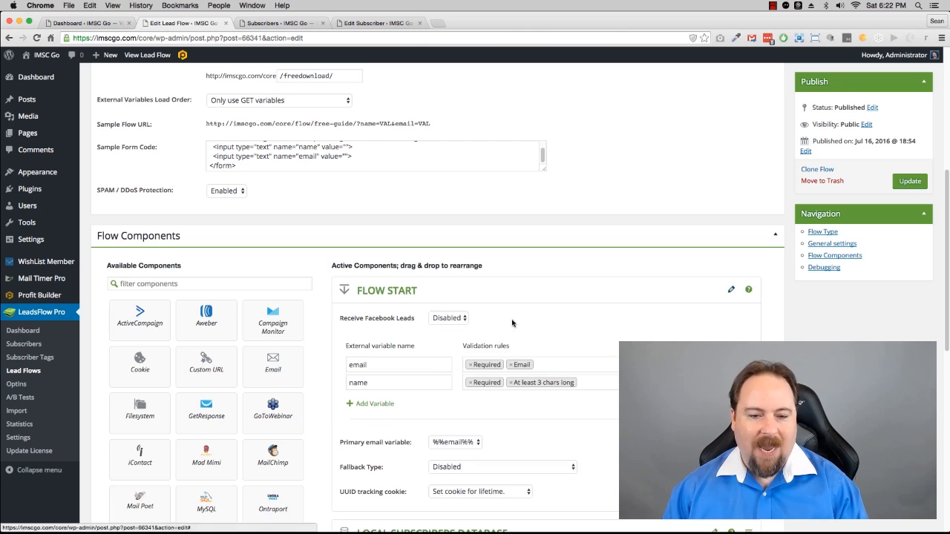
scroll("down", 3)
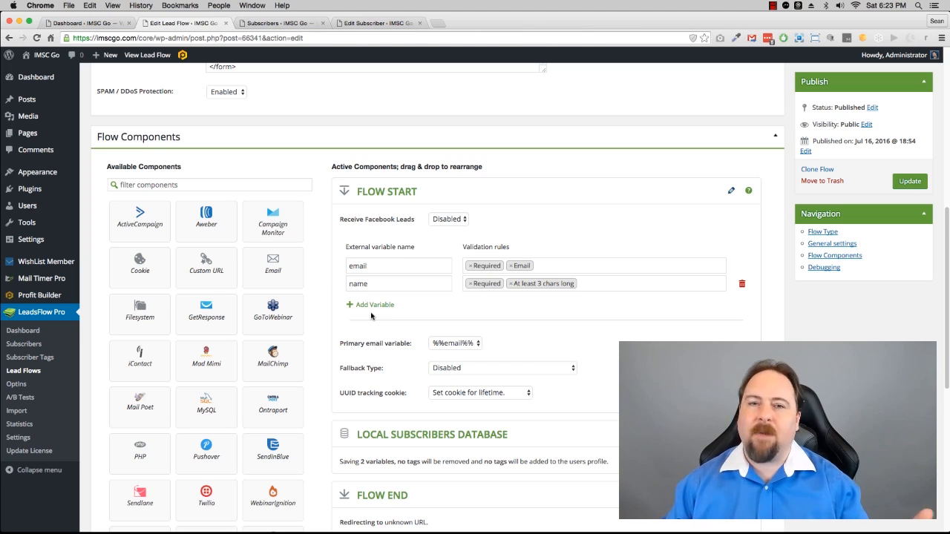
mouse_move(573, 341)
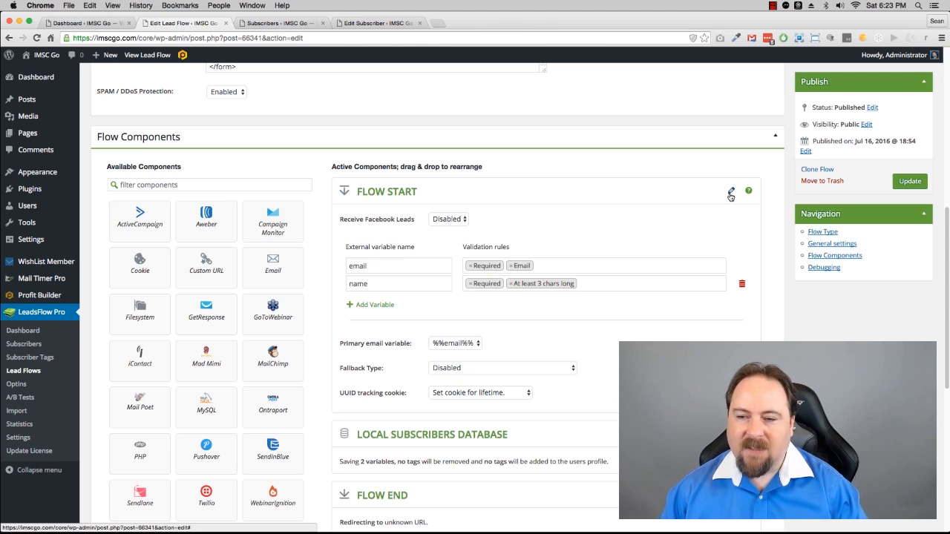
Collapse Flow Start and have the Local Subscribers Database step add the SEO tag.
left_click(731, 192)
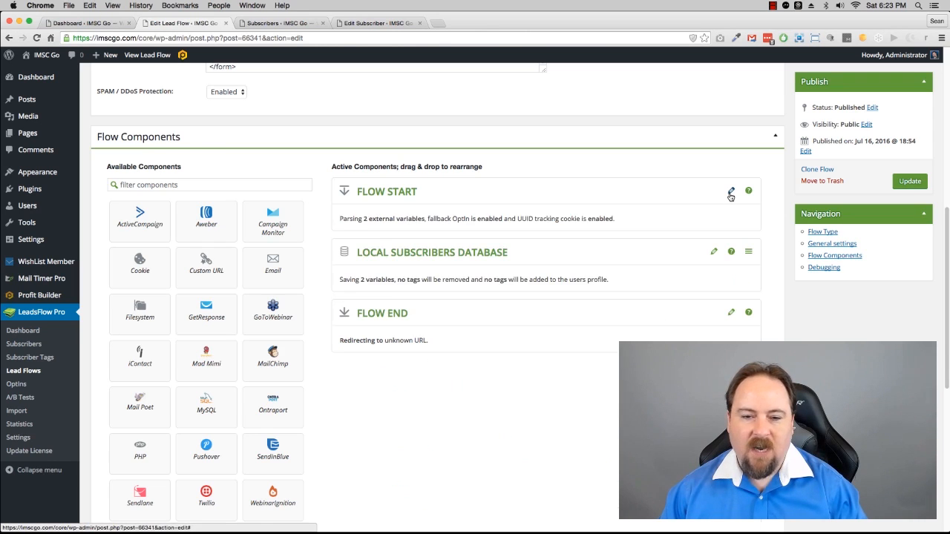
mouse_move(610, 264)
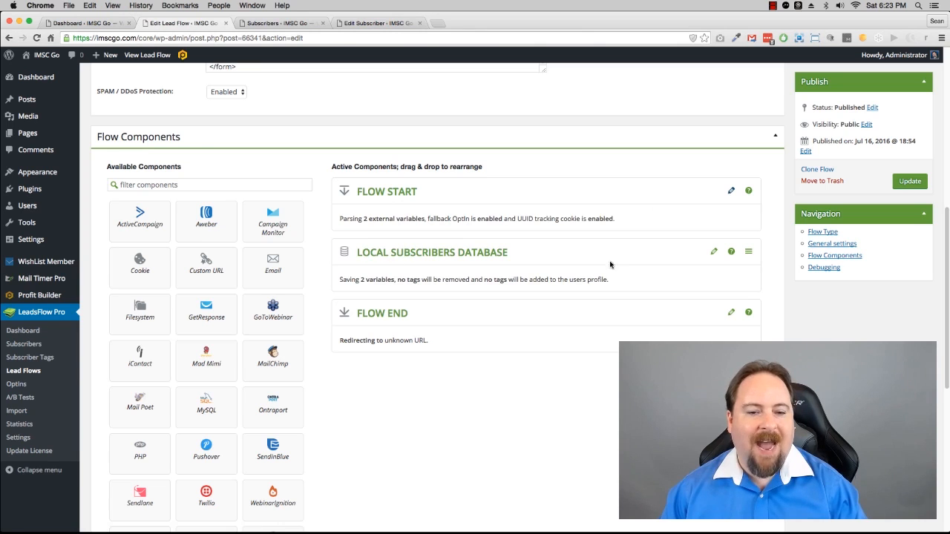
left_click(714, 252)
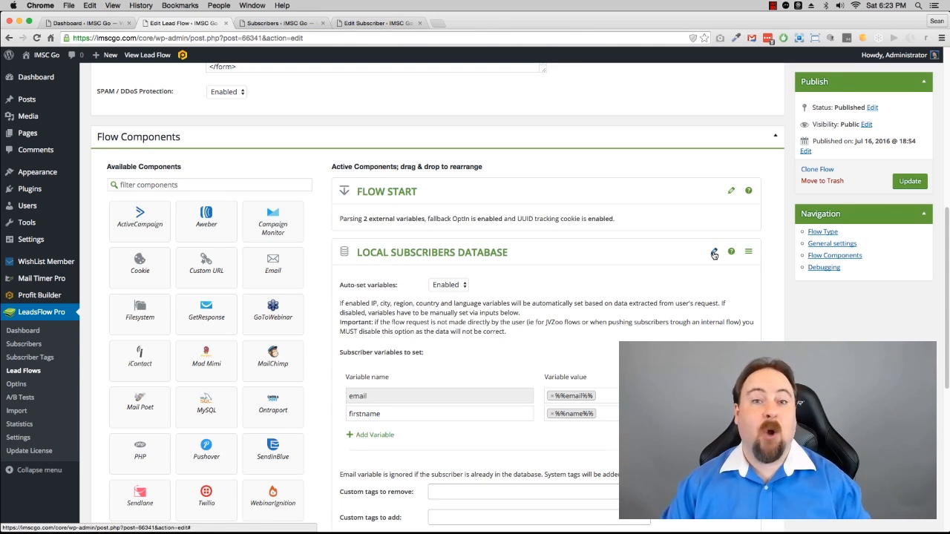
scroll("down", 3)
type("SEO")
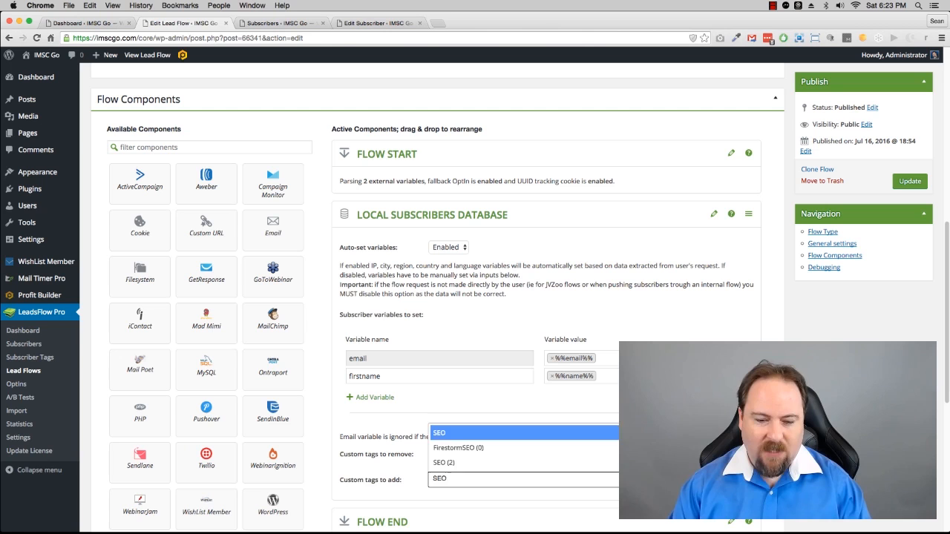
left_click(439, 432)
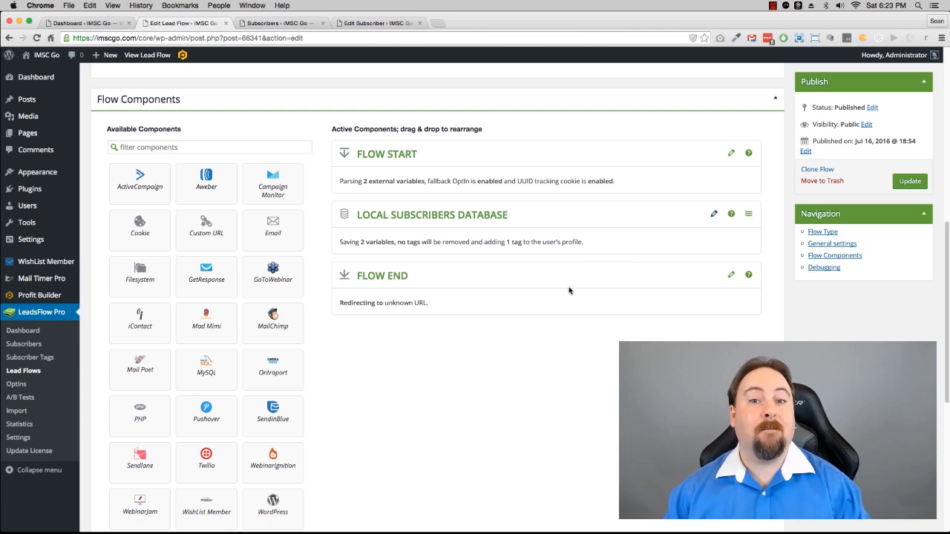
mouse_move(495, 393)
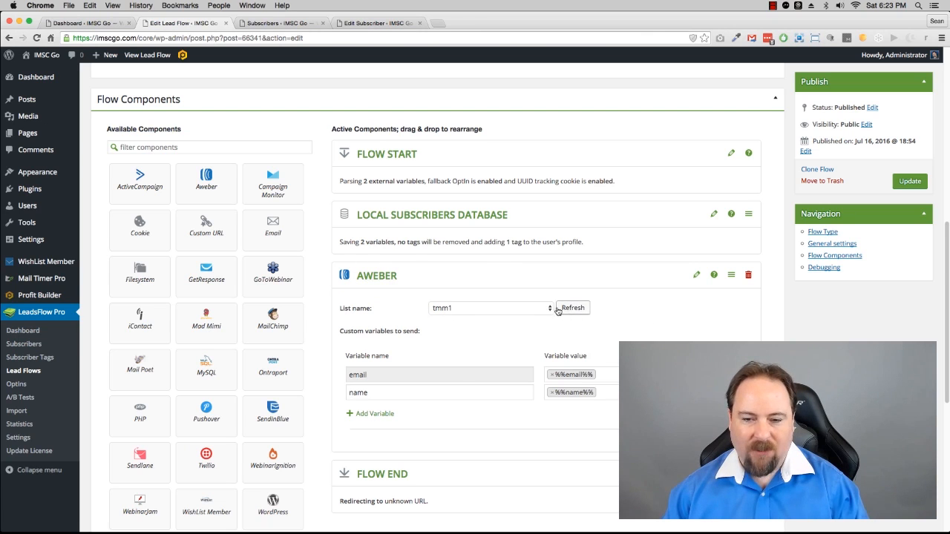
mouse_move(682, 286)
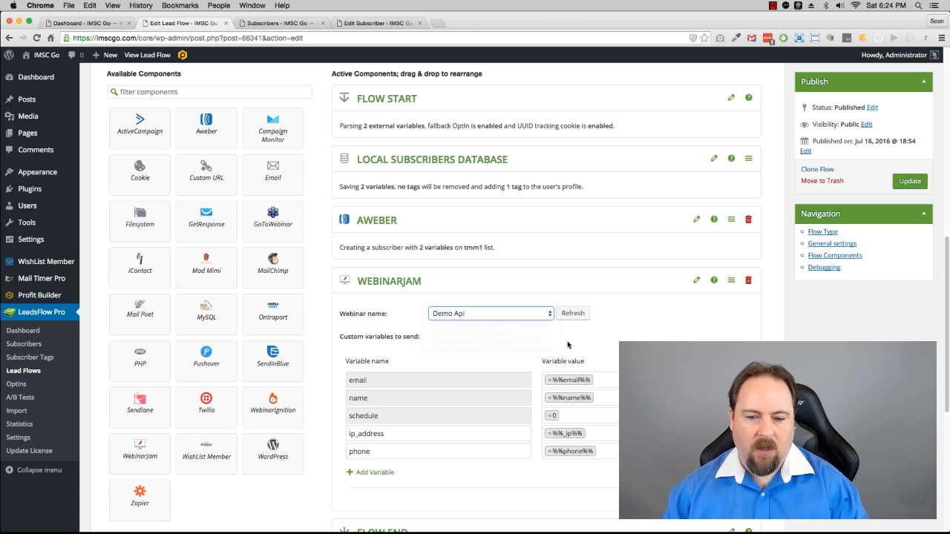
Scroll down through the flow's components.
scroll("down", 3)
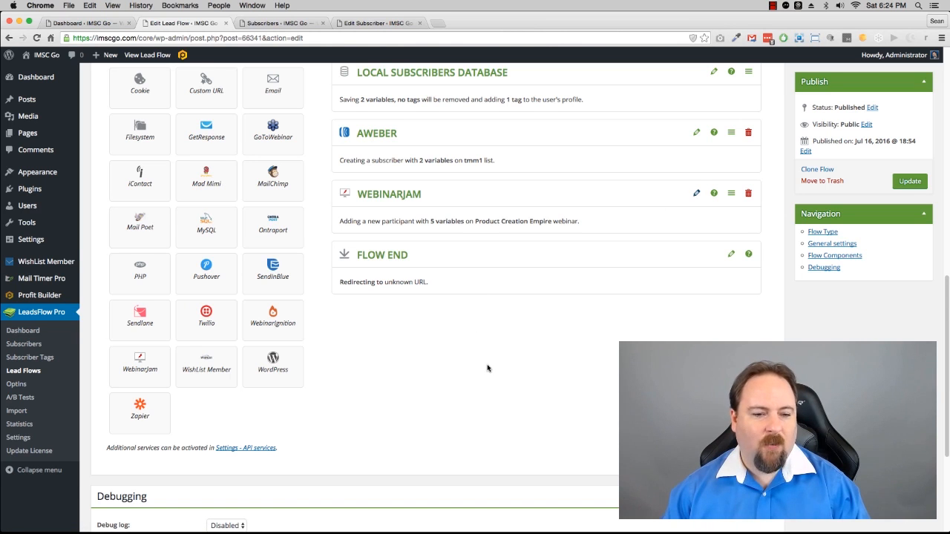
Add a third external variable named phone in the Flow Start settings.
scroll("up", 3)
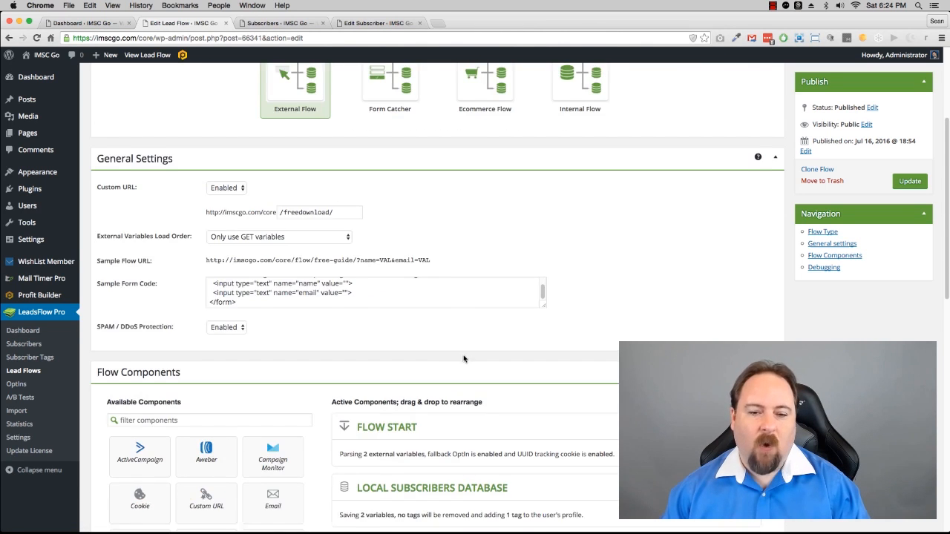
scroll("down", 3)
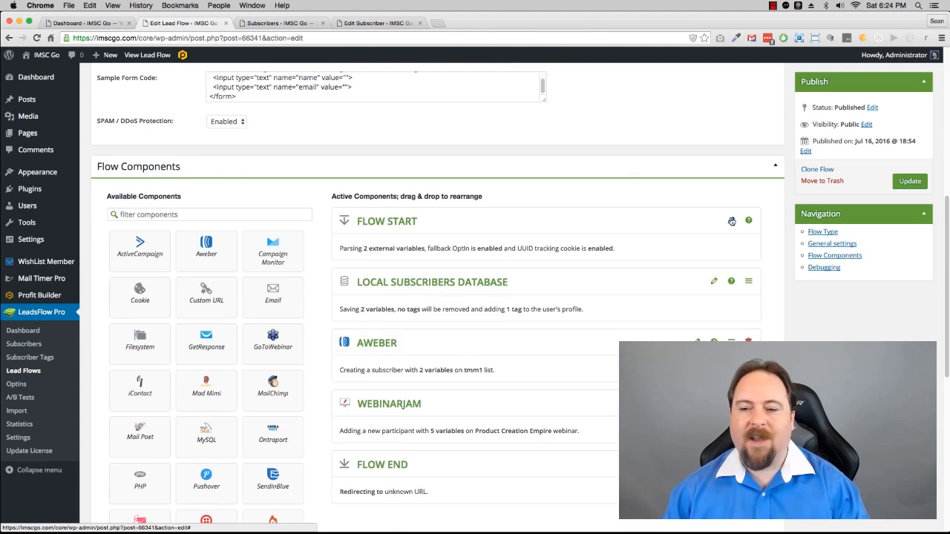
left_click(387, 221)
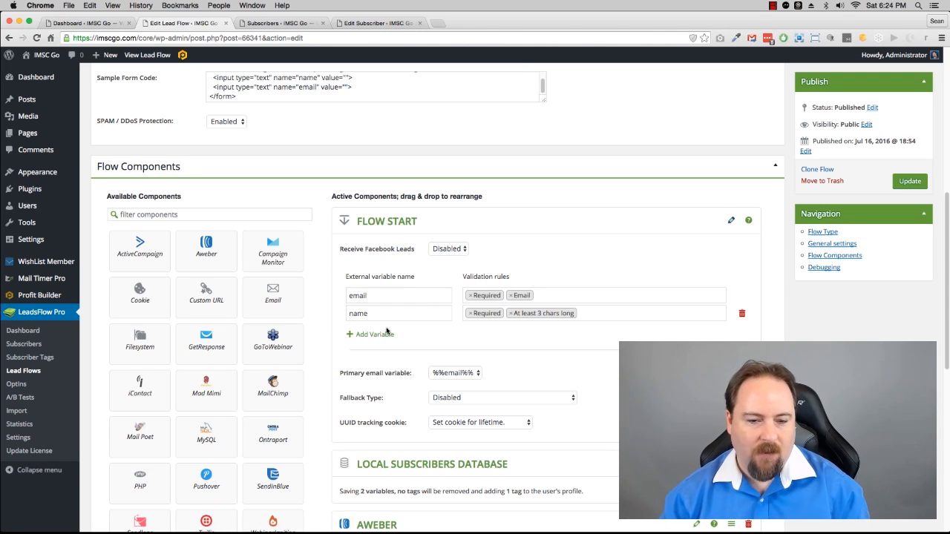
left_click(369, 334)
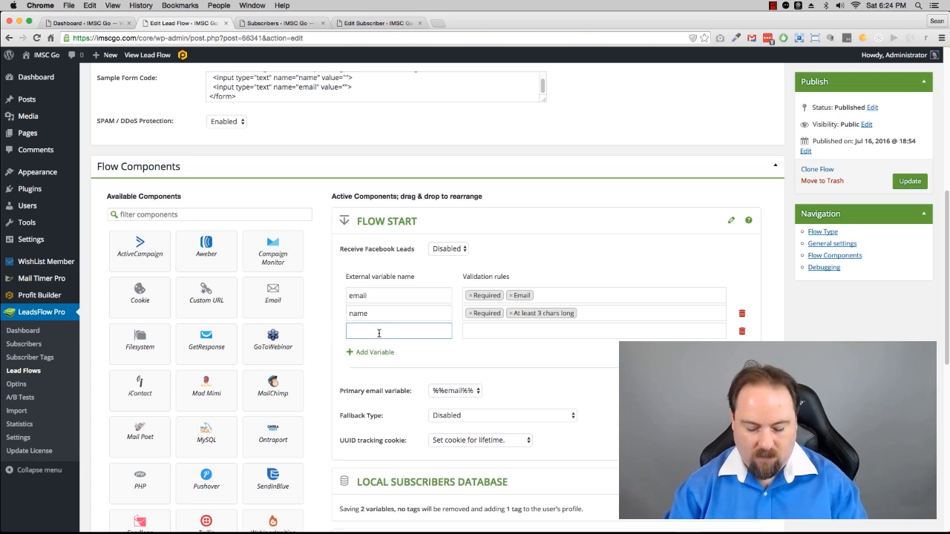
type("phone")
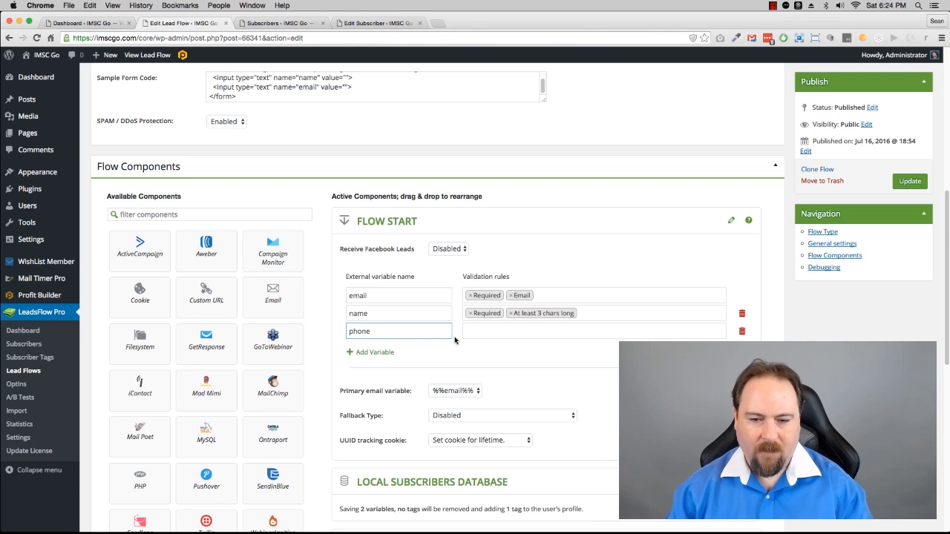
left_click(594, 331)
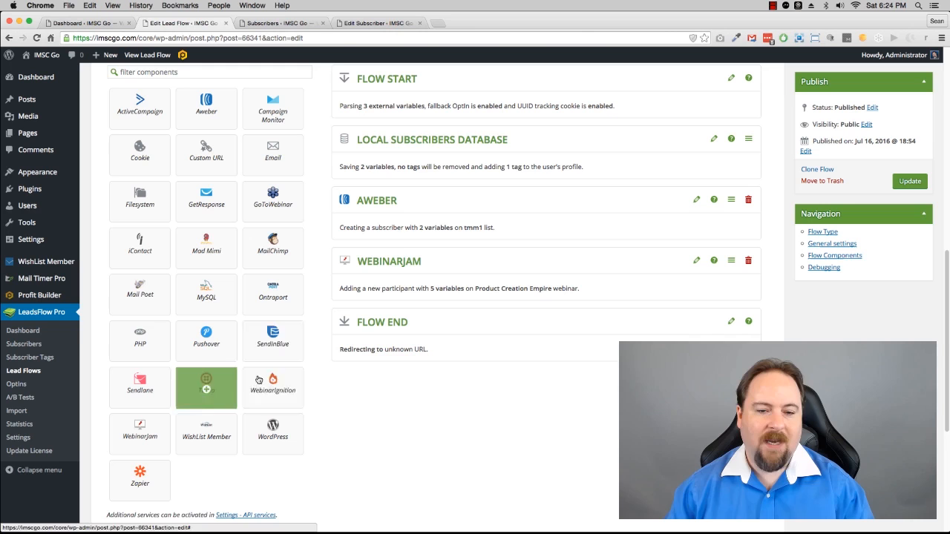
Add a Twilio step texting %%phone%% a welcome message ending 'Speak soon!'.
left_click(206, 388)
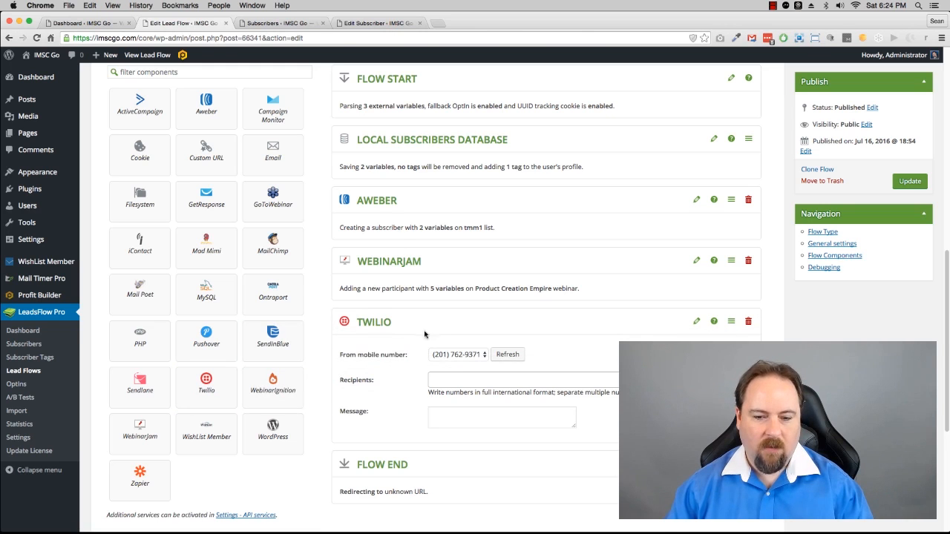
left_click(523, 379)
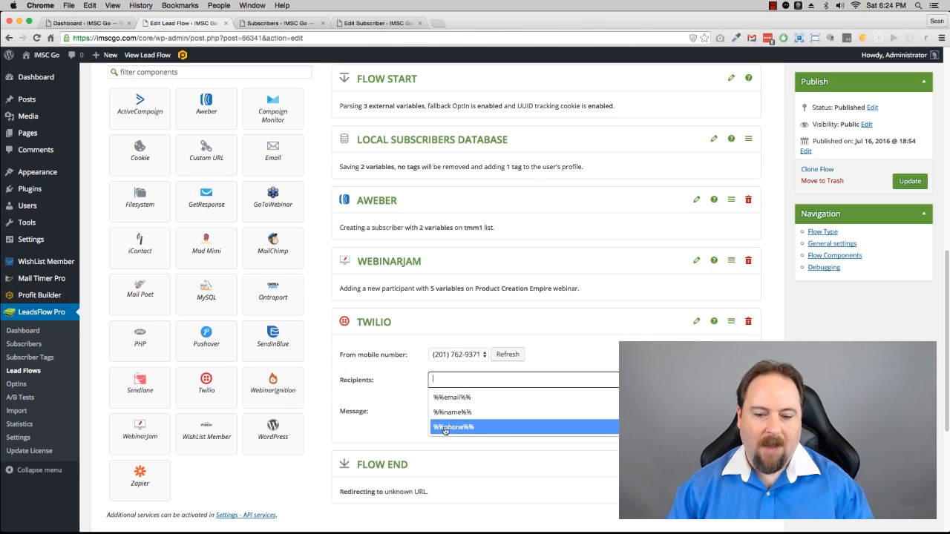
left_click(452, 427)
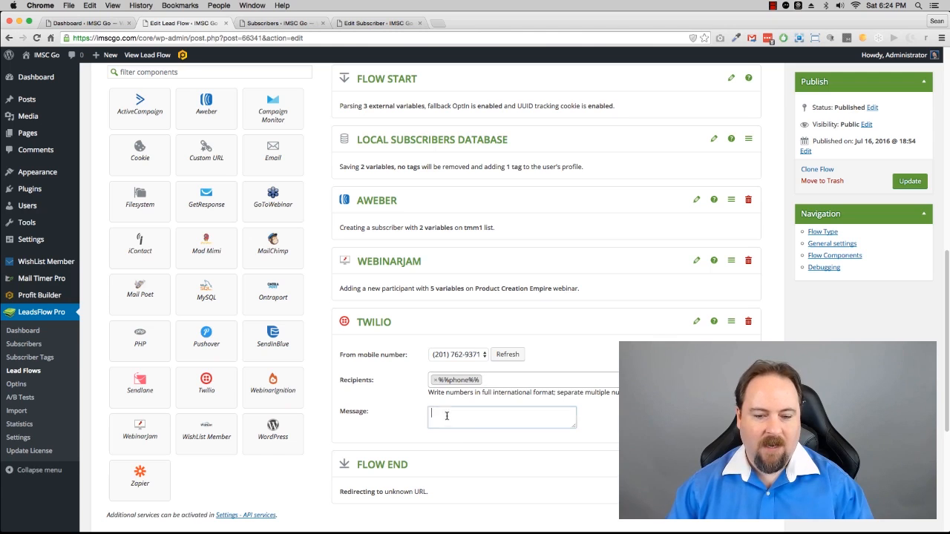
type("Hey")
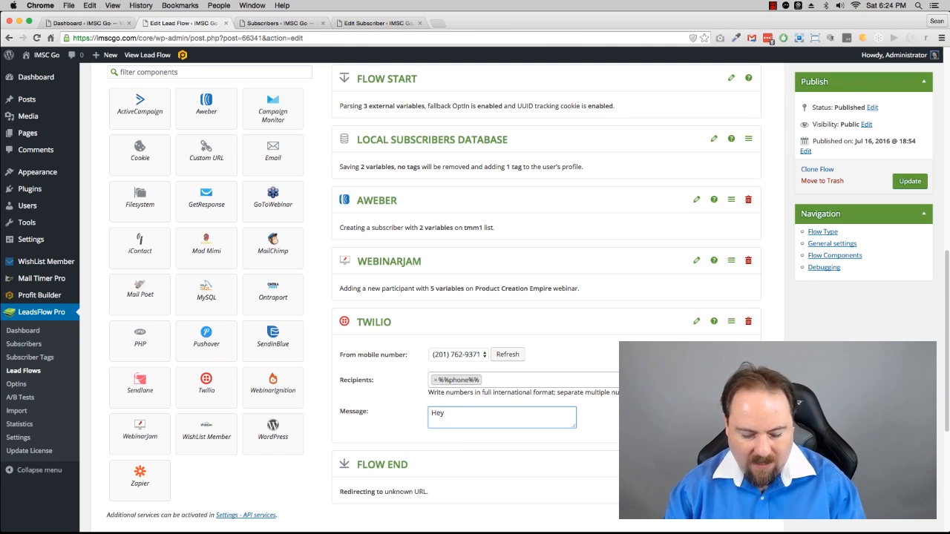
type("%%name%%, you just")
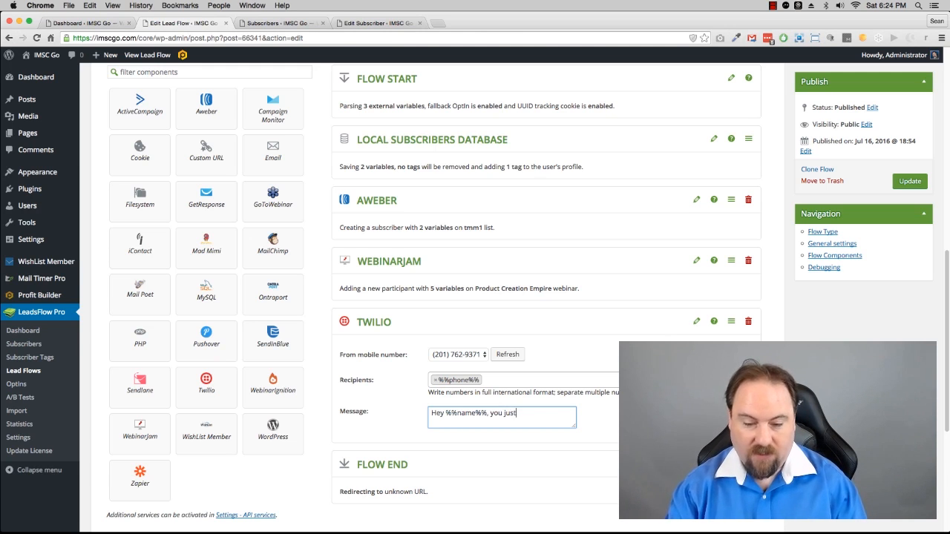
type("signed up.")
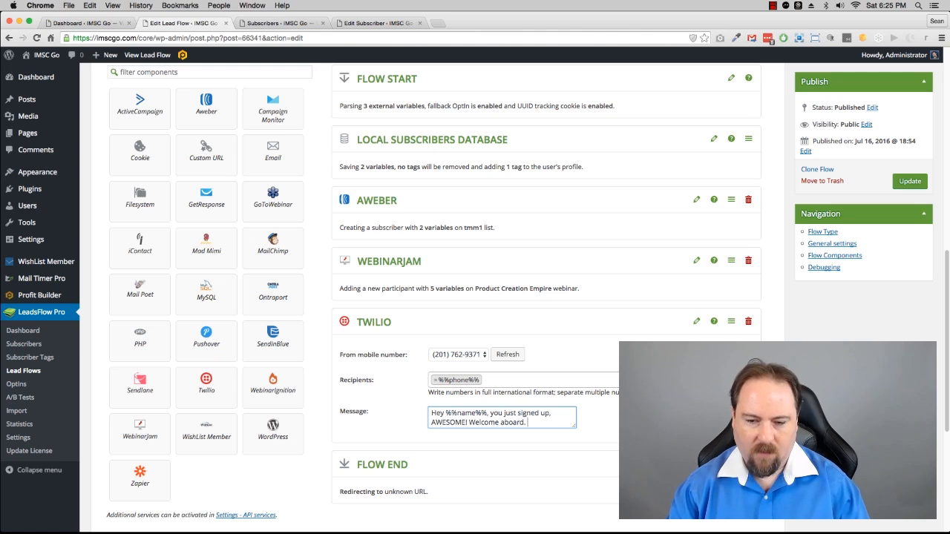
type("Check your email as we")
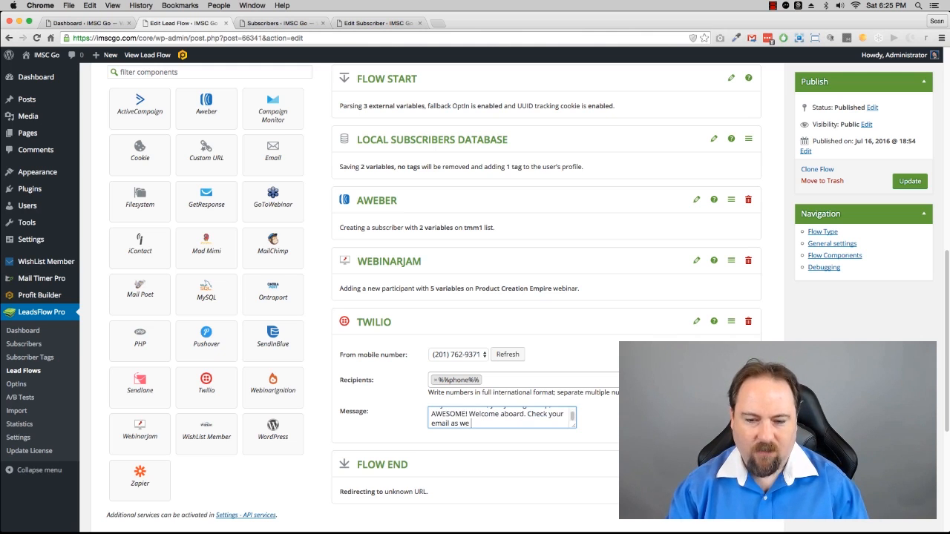
type("sent you something very")
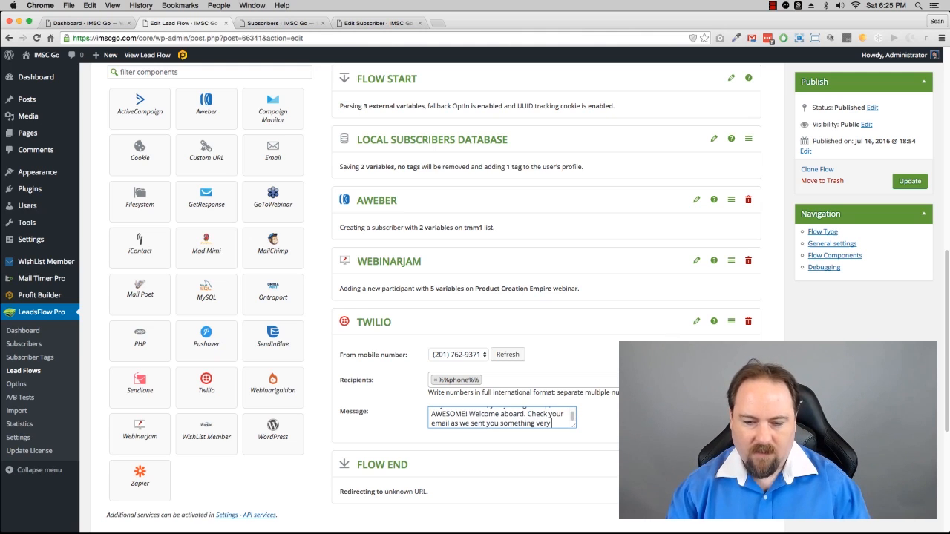
type("cool...")
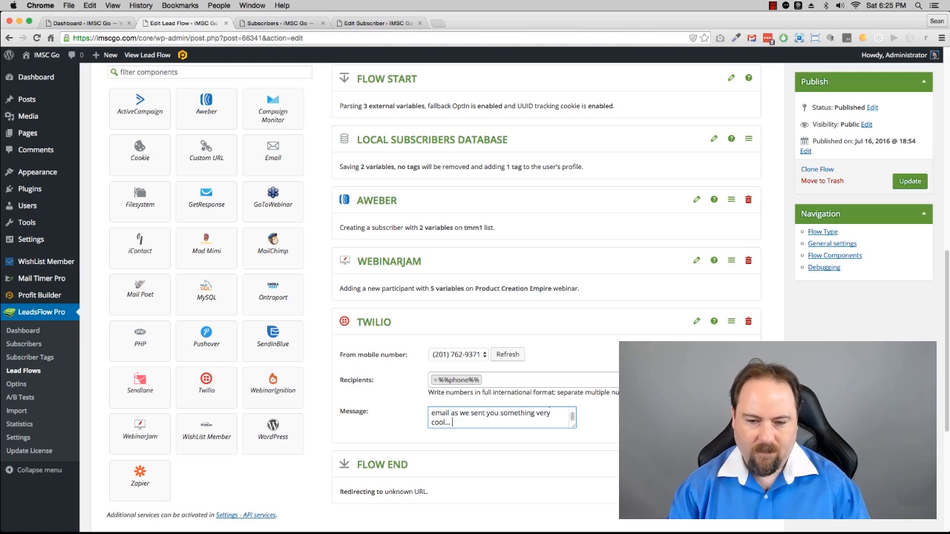
type("Speak soon!")
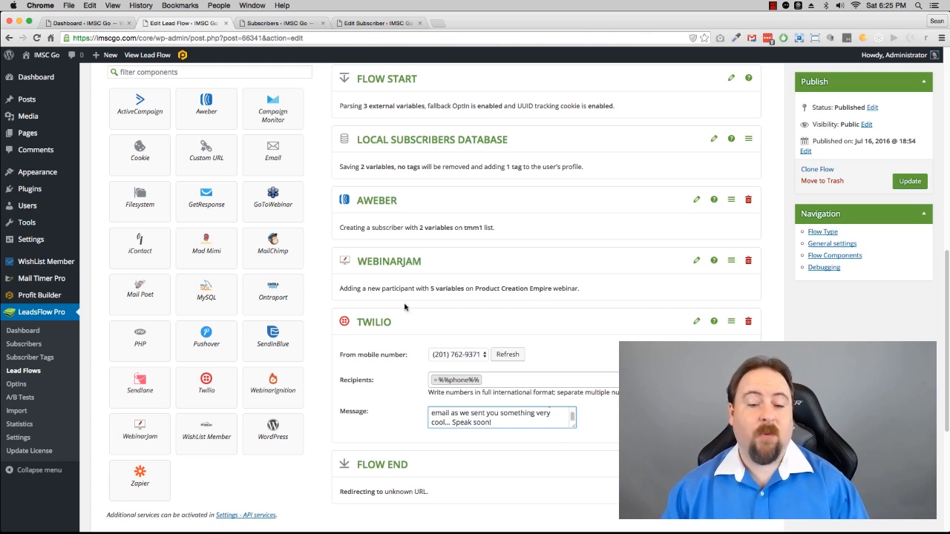
mouse_move(432, 356)
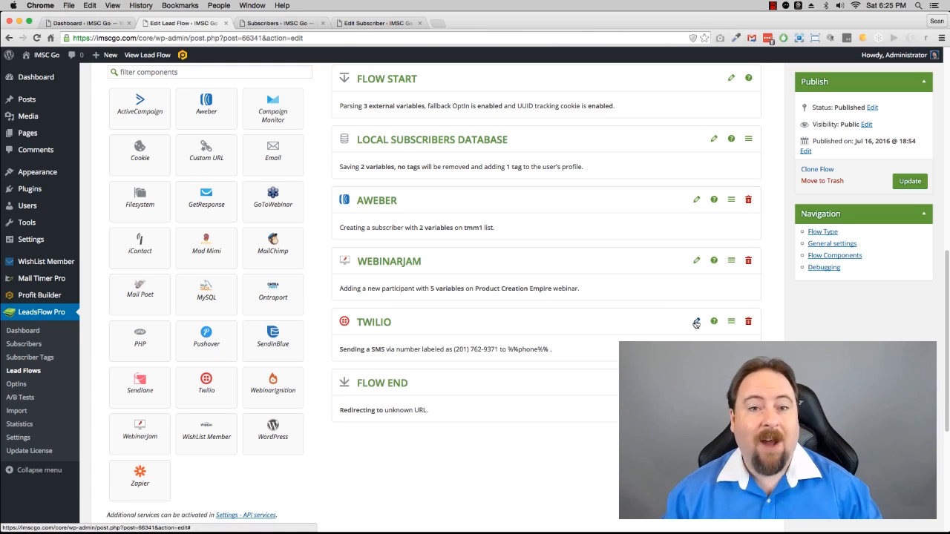
mouse_move(641, 321)
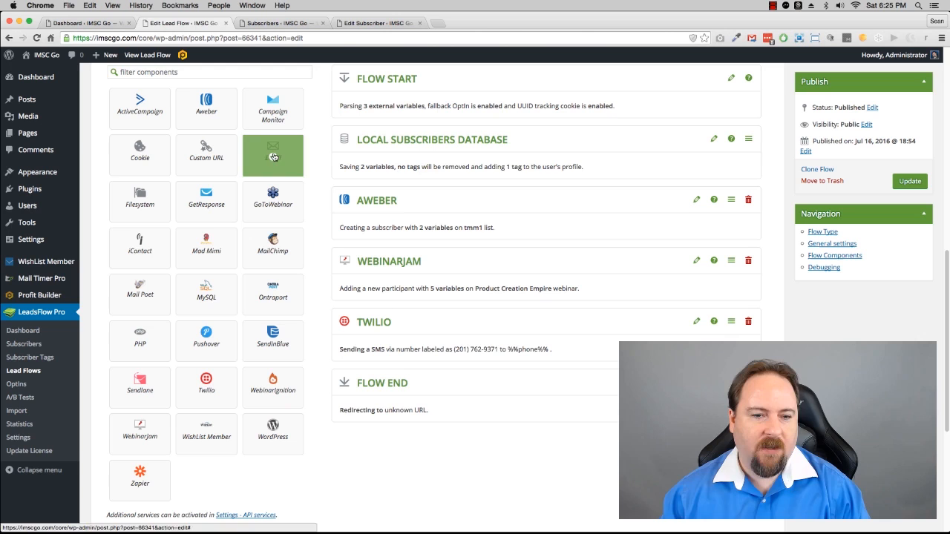
Add an Email step with a subject beginning 'Here's your free…'.
left_click(272, 155)
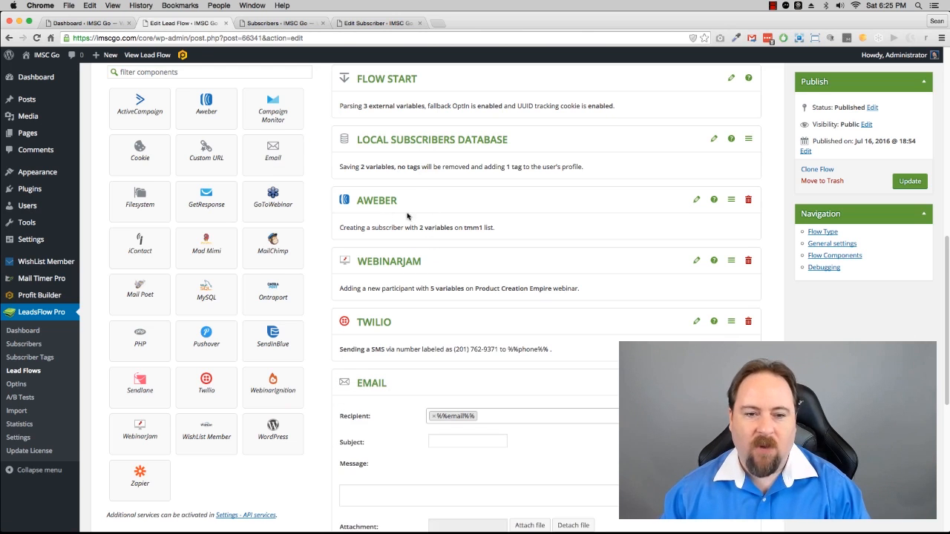
mouse_move(600, 444)
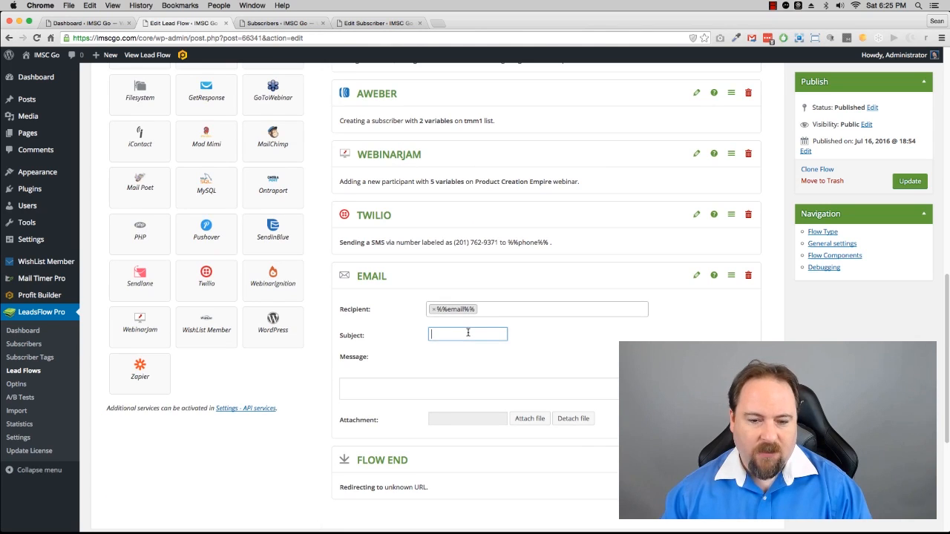
type("Here's")
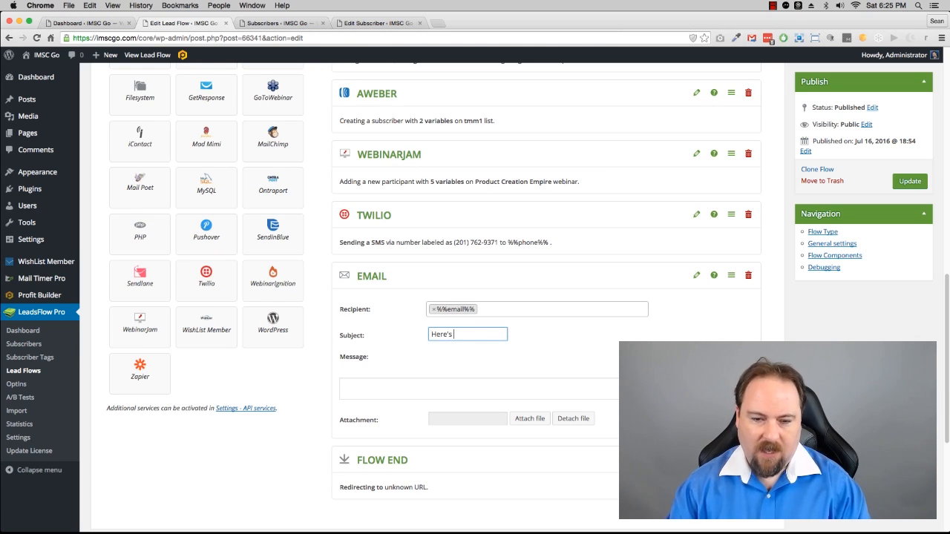
type("your free downl")
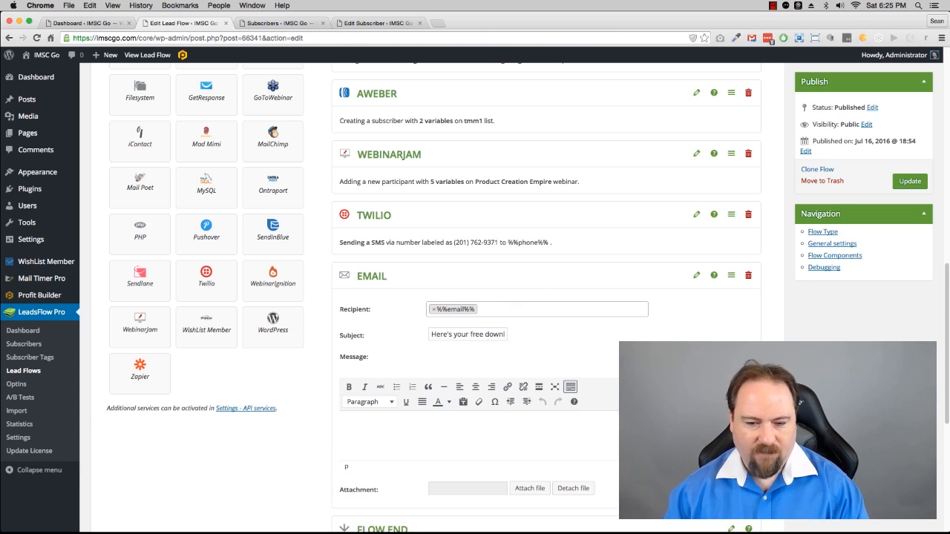
Write the greeting, the FREE download line and the workshop announcement about the guide.
scroll("down", 3)
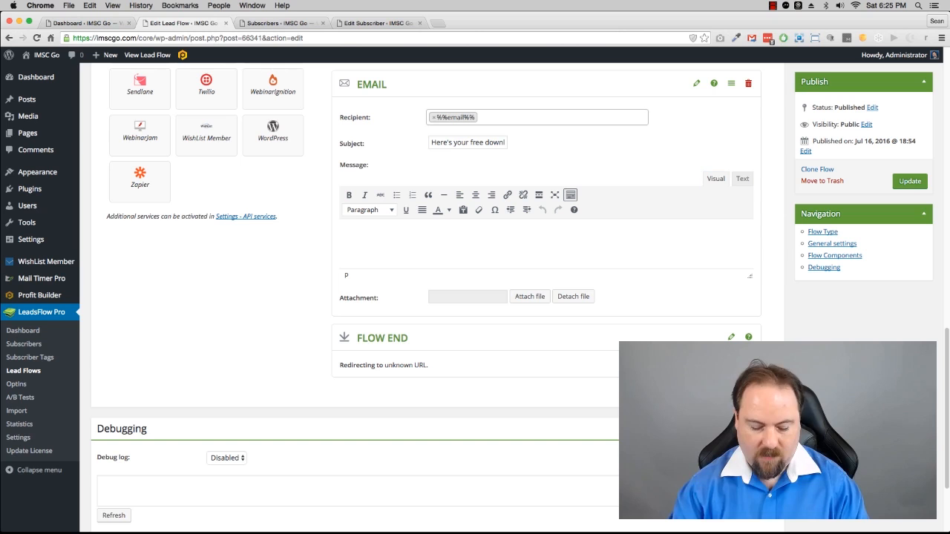
type("Hey %")
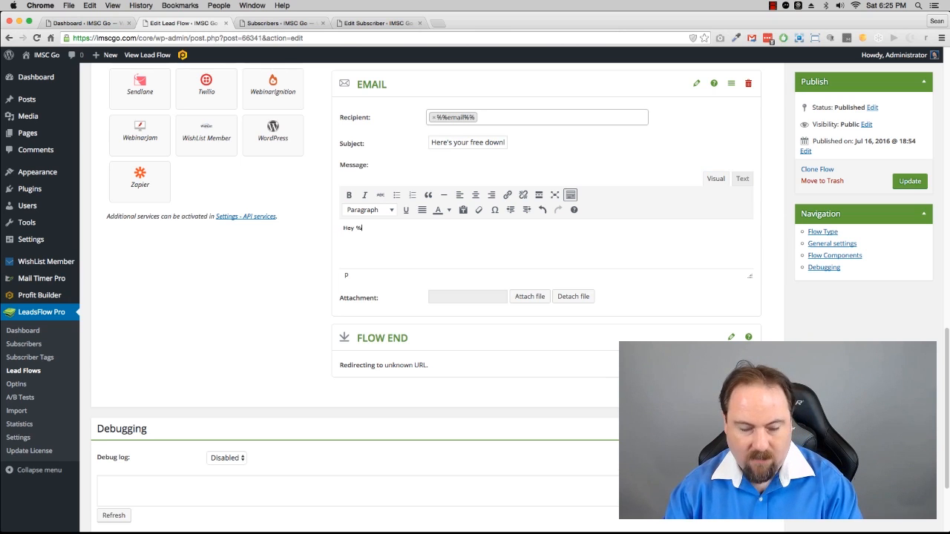
type("%name%%,")
type("Here's your")
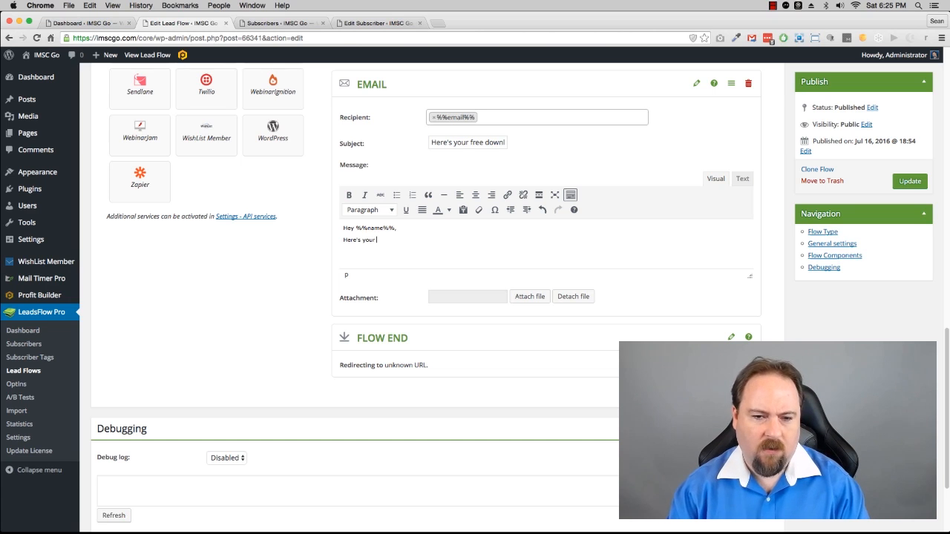
type("FREE download")
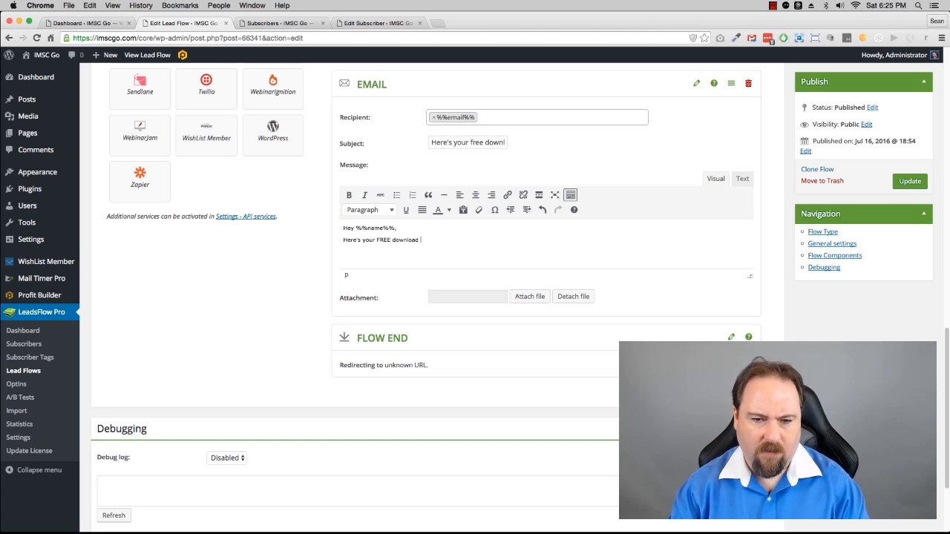
type("of our SEO cheat sheet")
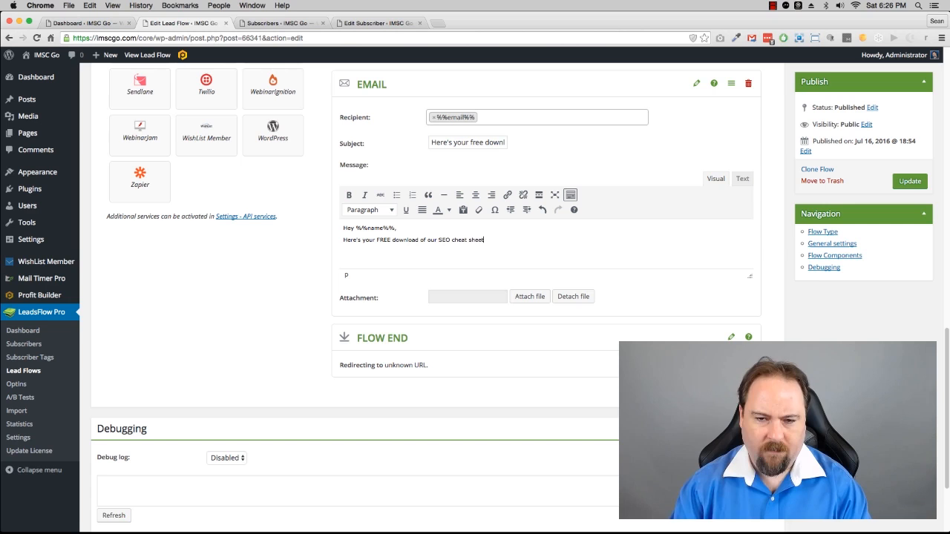
type("We also")
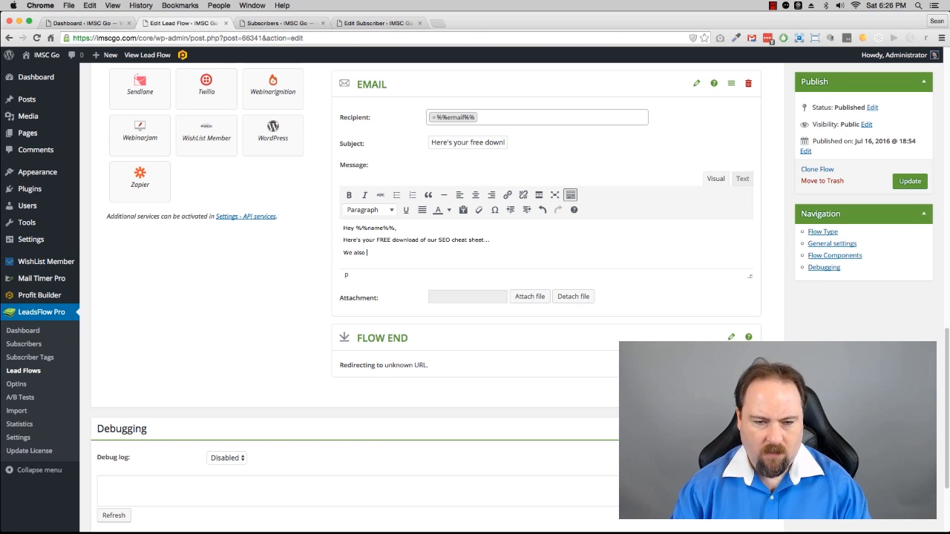
type("are holding a fr")
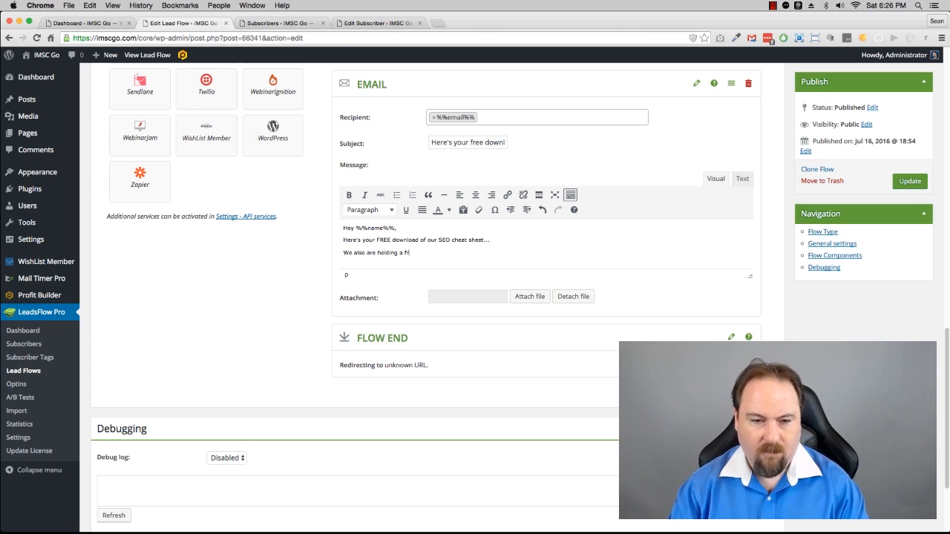
type("workshop to go through")
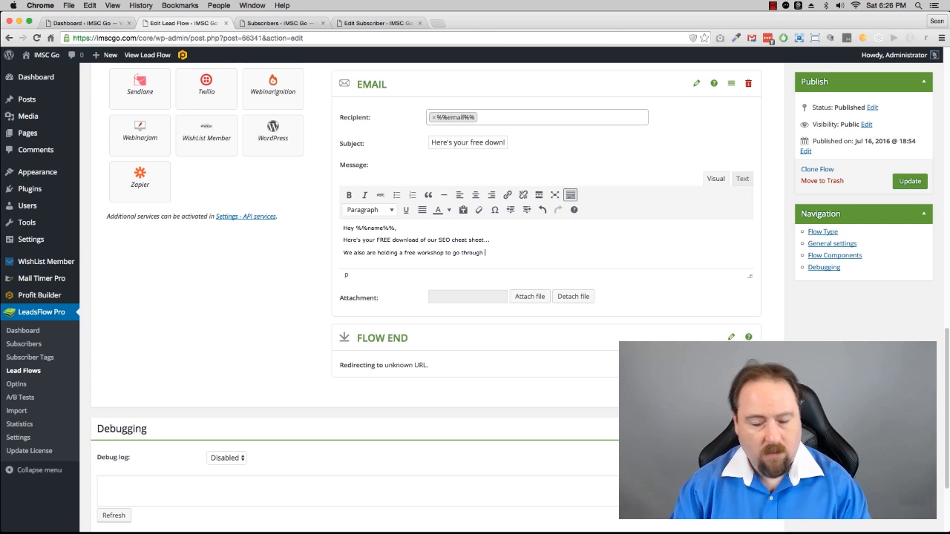
type("t")
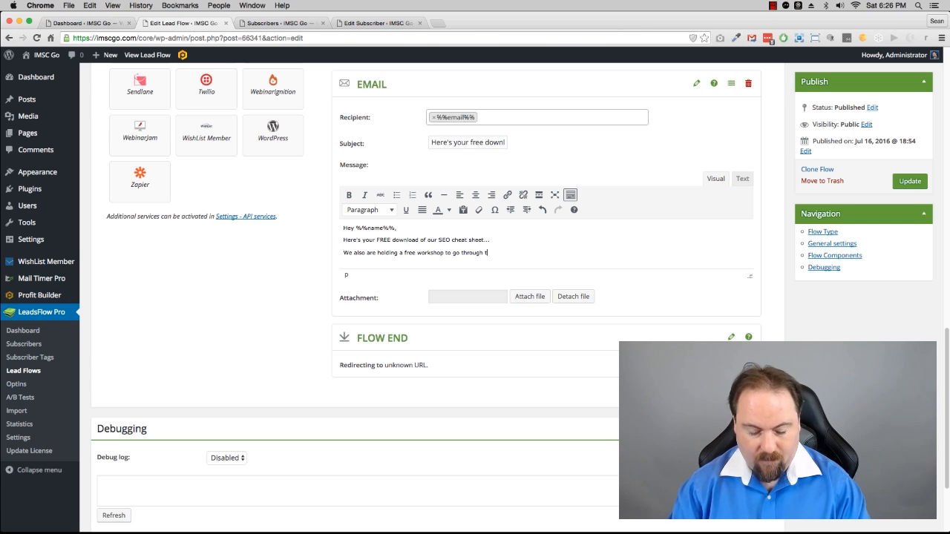
type("the information in this free")
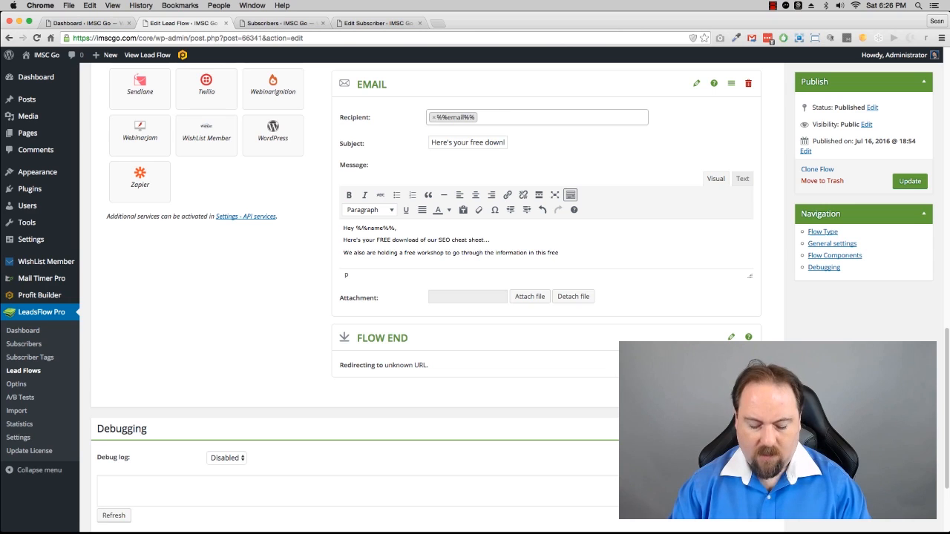
type("guide.")
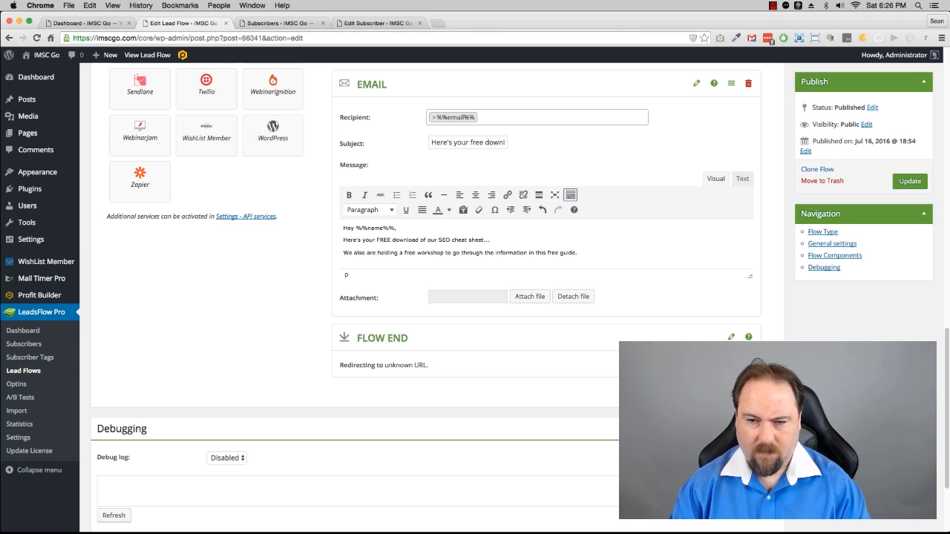
Add the workshop notice line and sign off 'Speak soon, Sean'.
type("Yo")
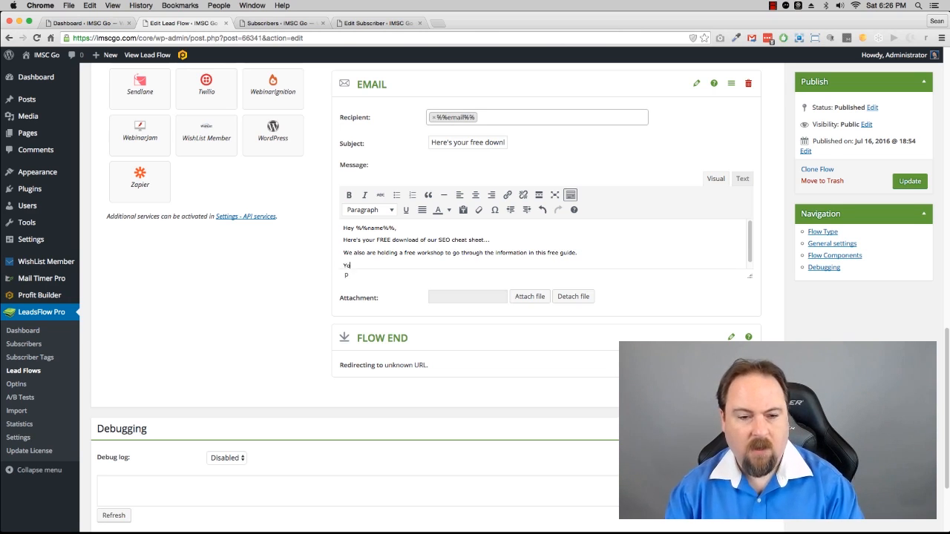
type("ou'll get a not")
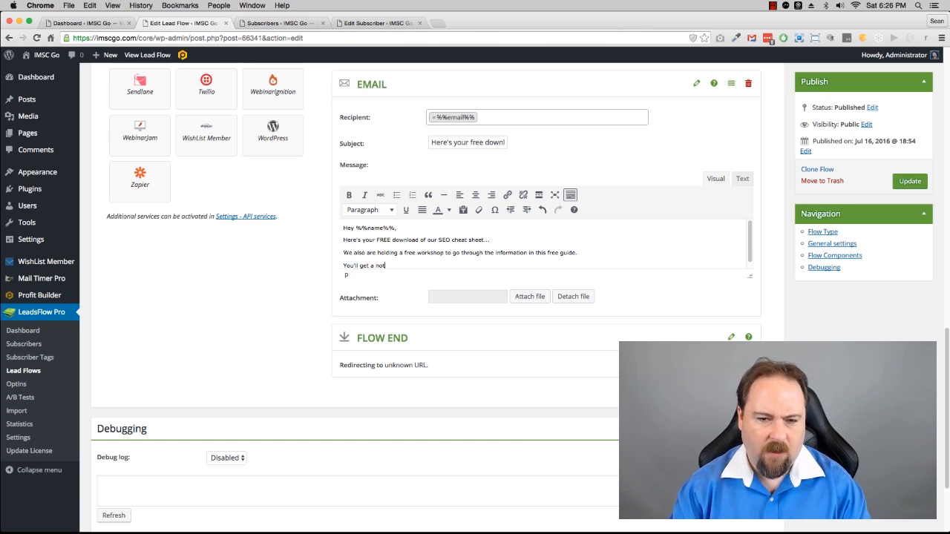
type("ice in a d")
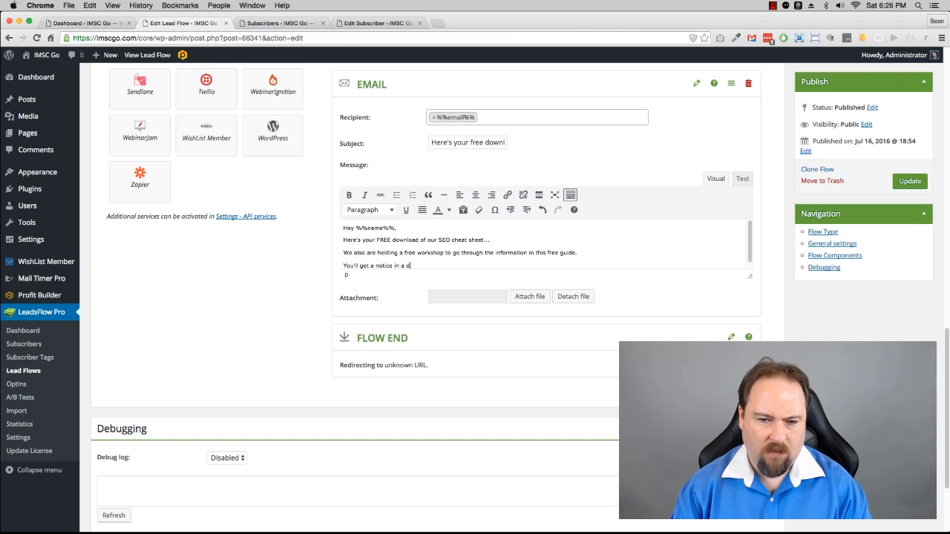
key("backspace")
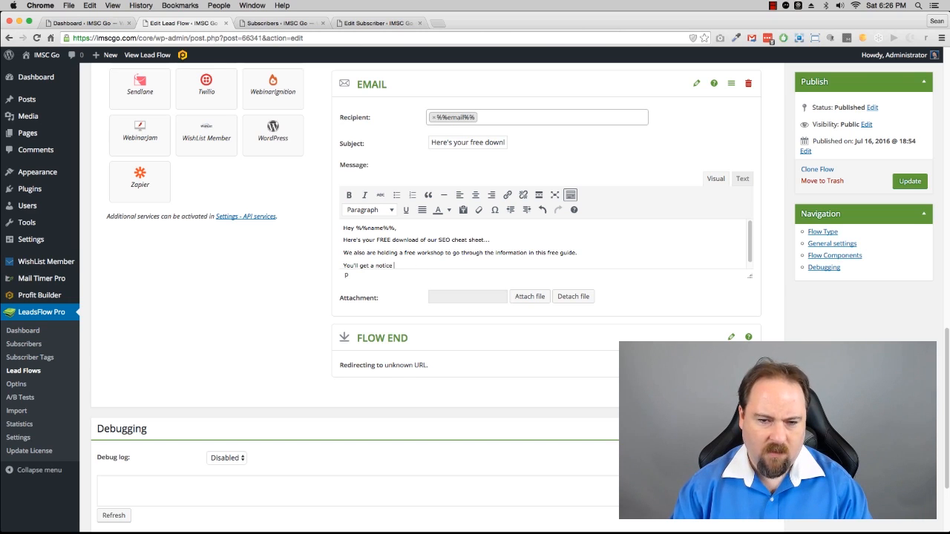
type("when the")
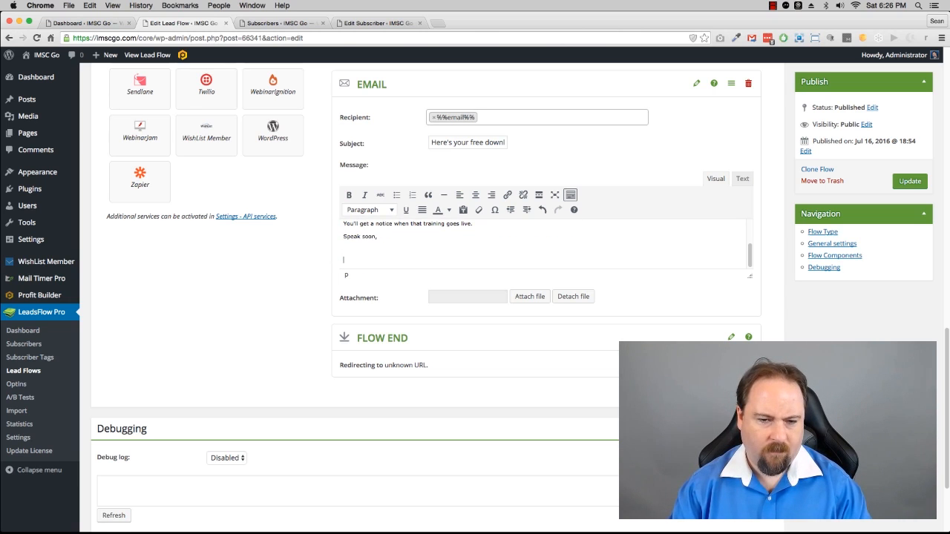
type("Sean")
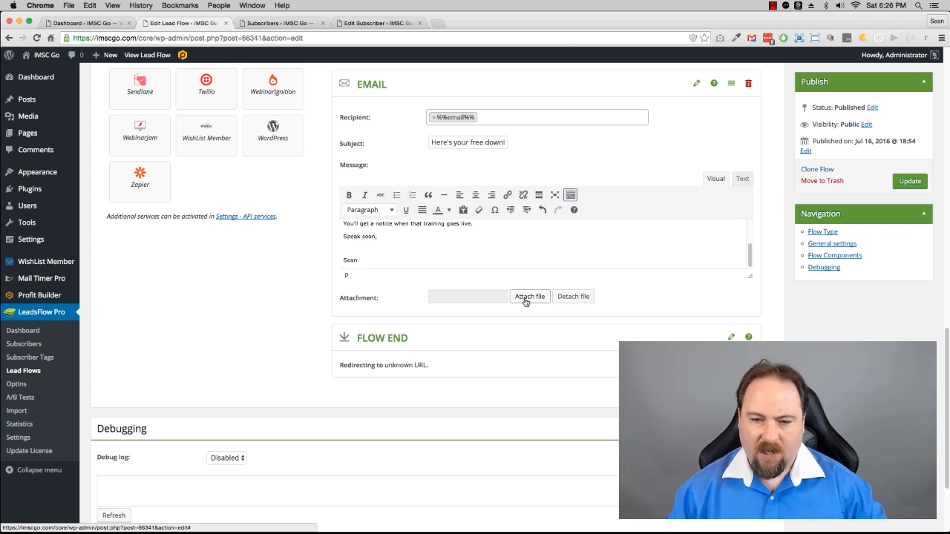
mouse_move(611, 153)
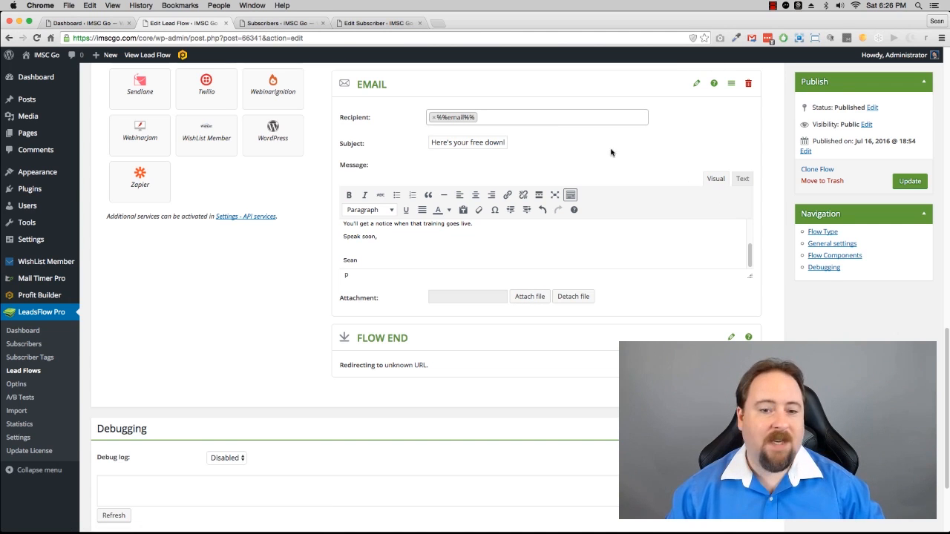
Update the Download Free Guide flow until 'Lead Flow updated' appears.
scroll("down", 3)
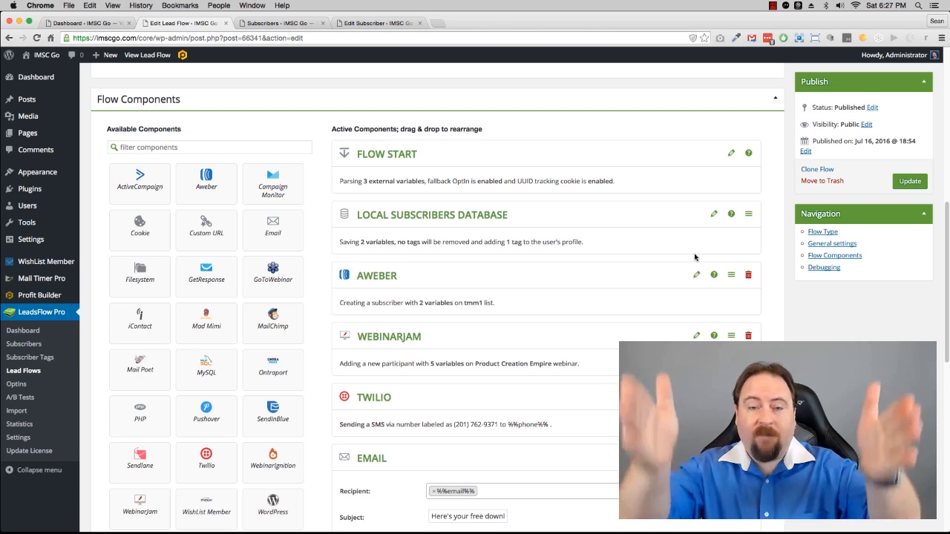
mouse_move(651, 256)
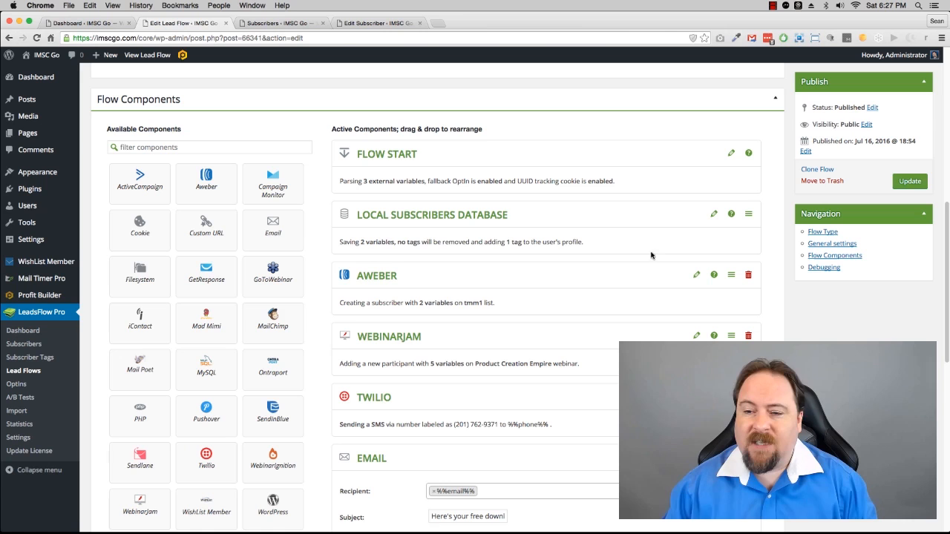
left_click(910, 181)
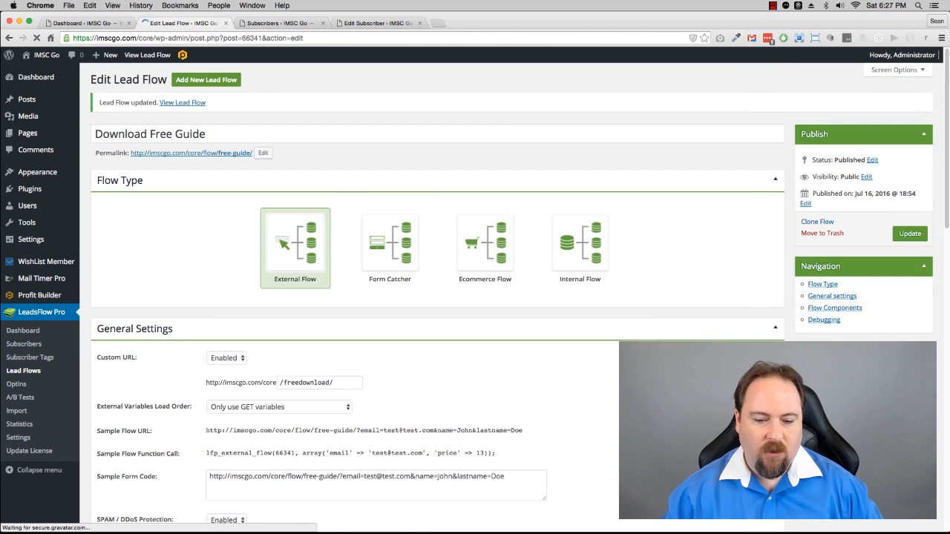
scroll("down", 3)
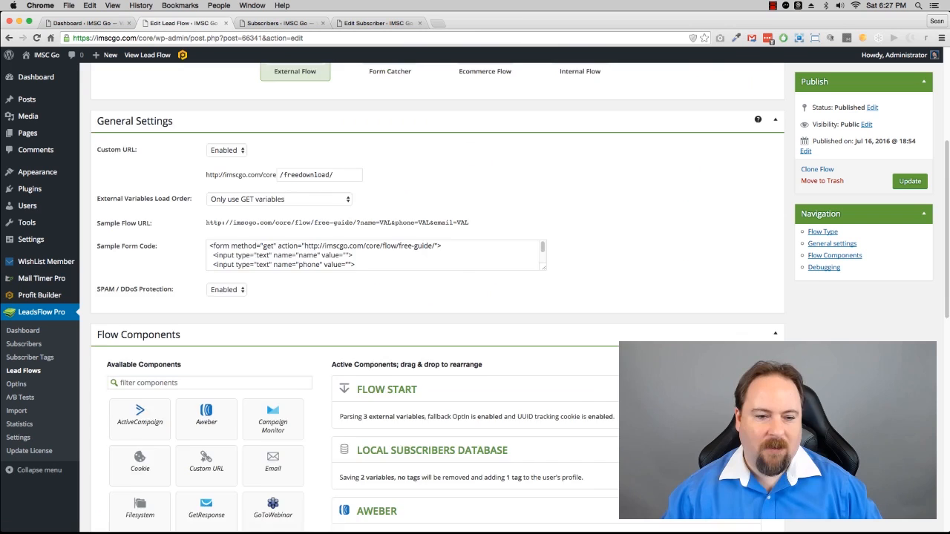
scroll("down", 3)
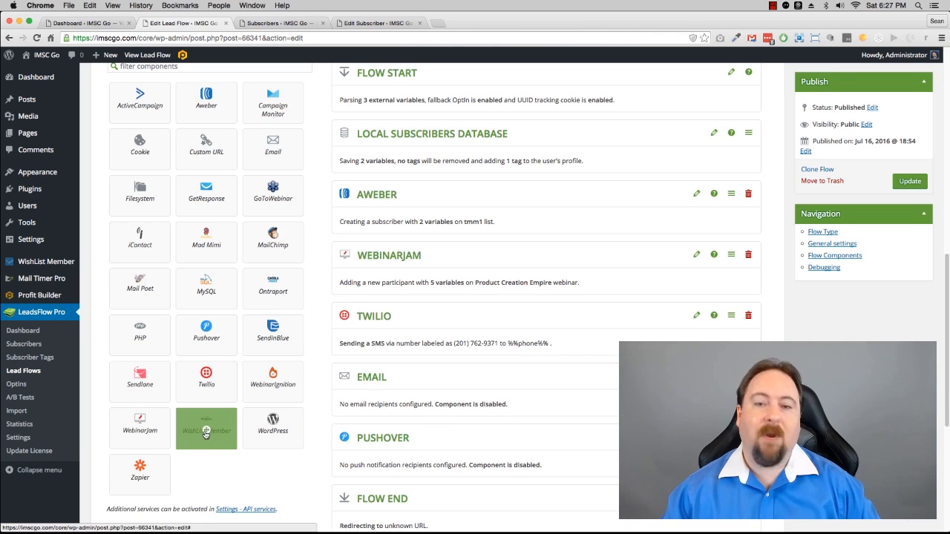
Scroll down the flow editor's Active Components.
scroll("down", 3)
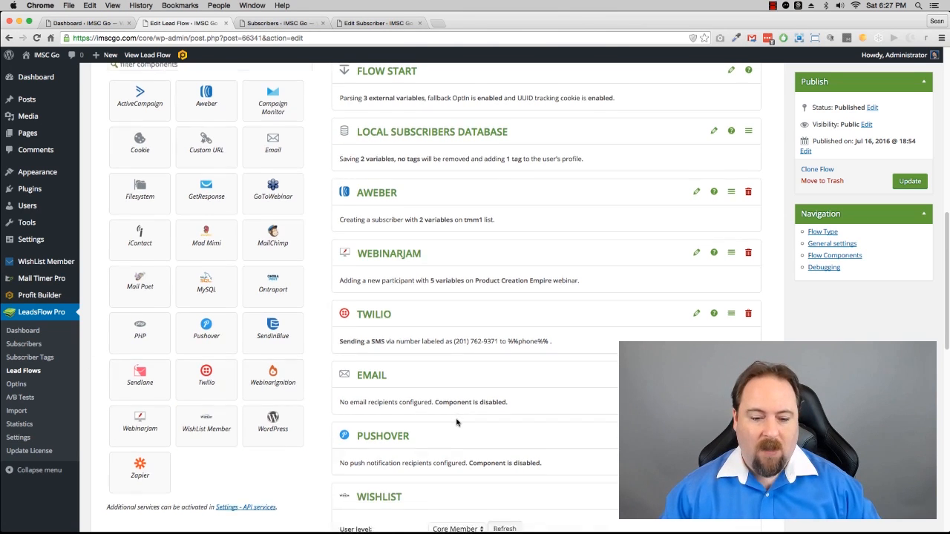
scroll("down", 3)
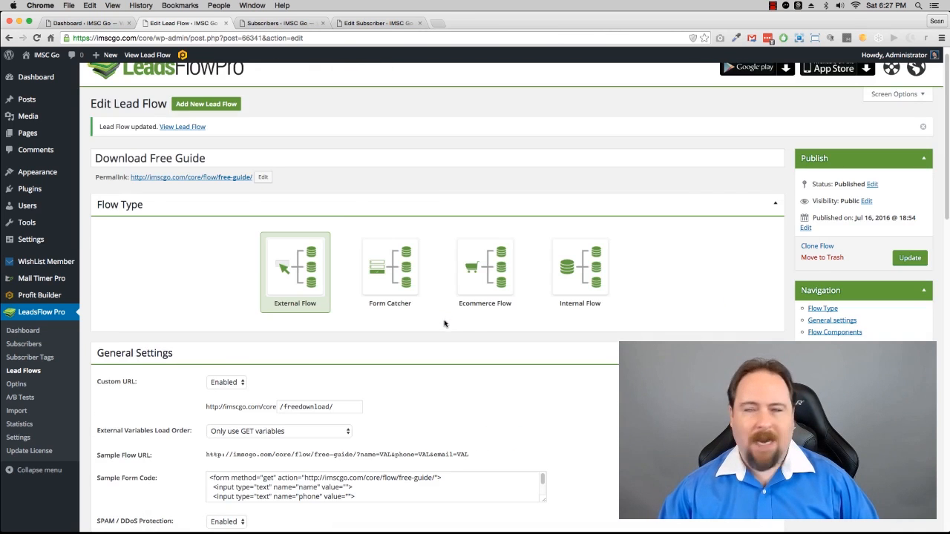
scroll("down", 3)
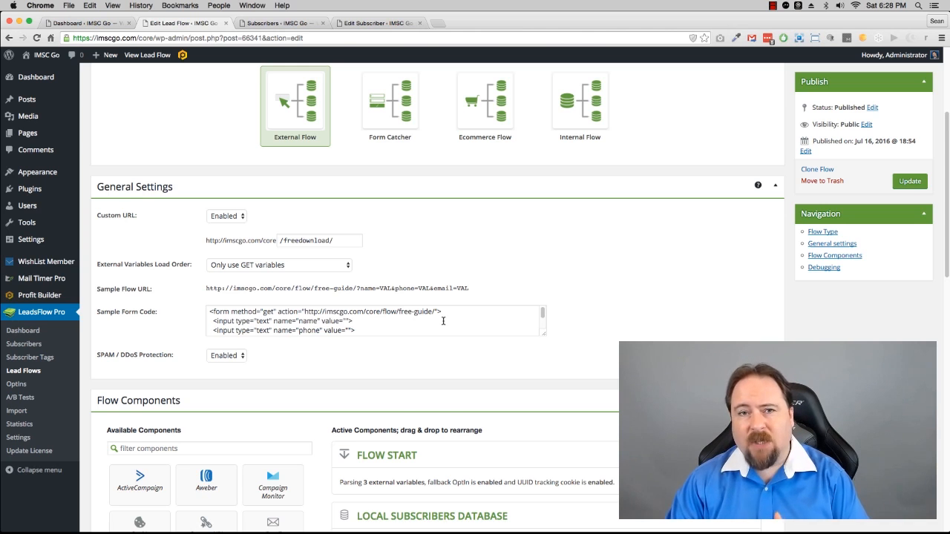
mouse_move(364, 183)
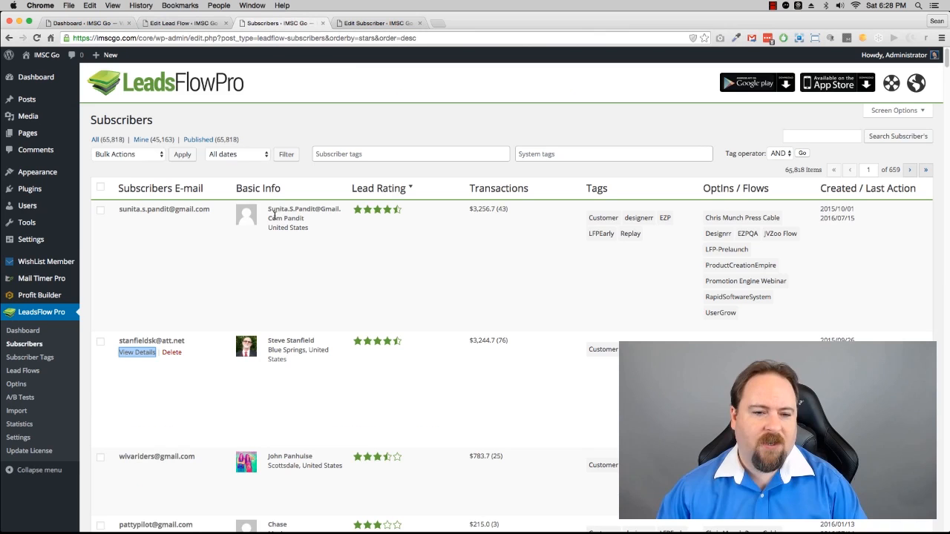
mouse_move(635, 232)
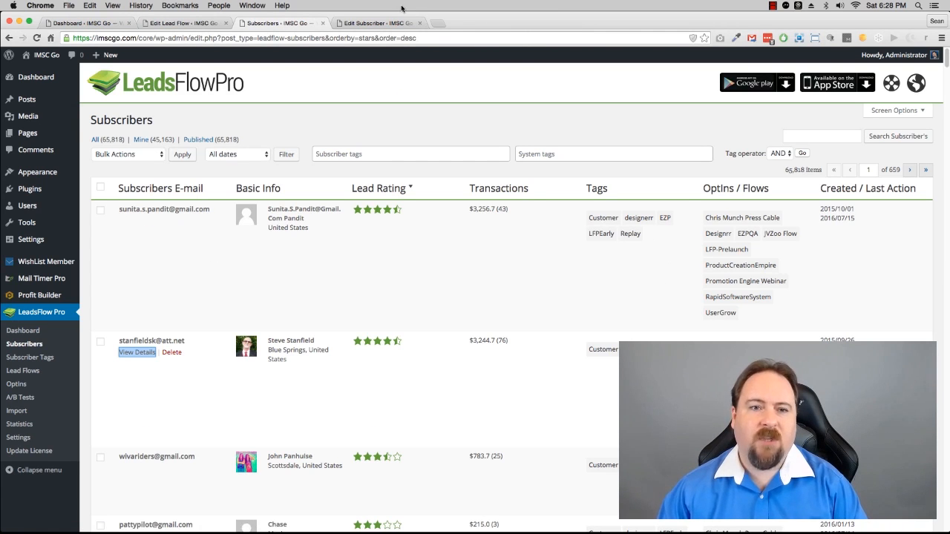
View the second subscriber's profile with subscription status, lists, tags and location map.
left_click(136, 352)
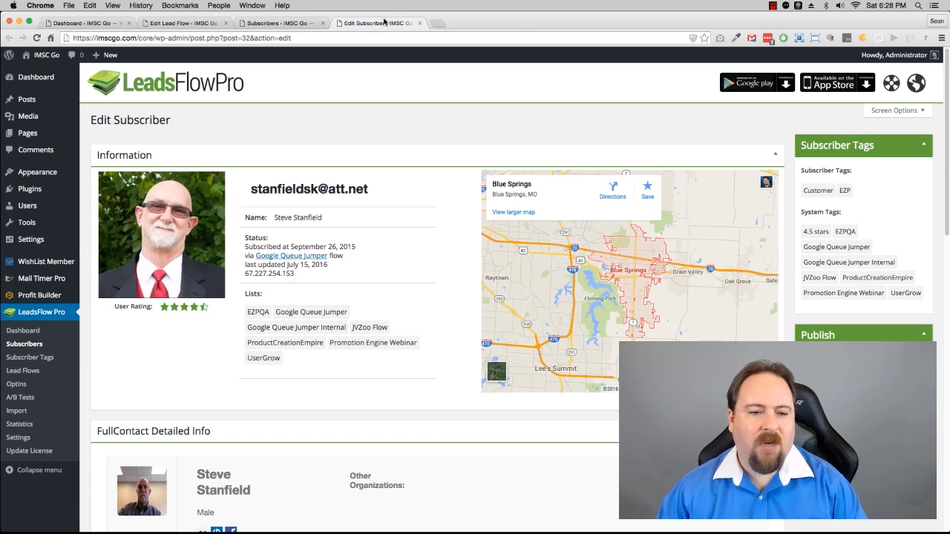